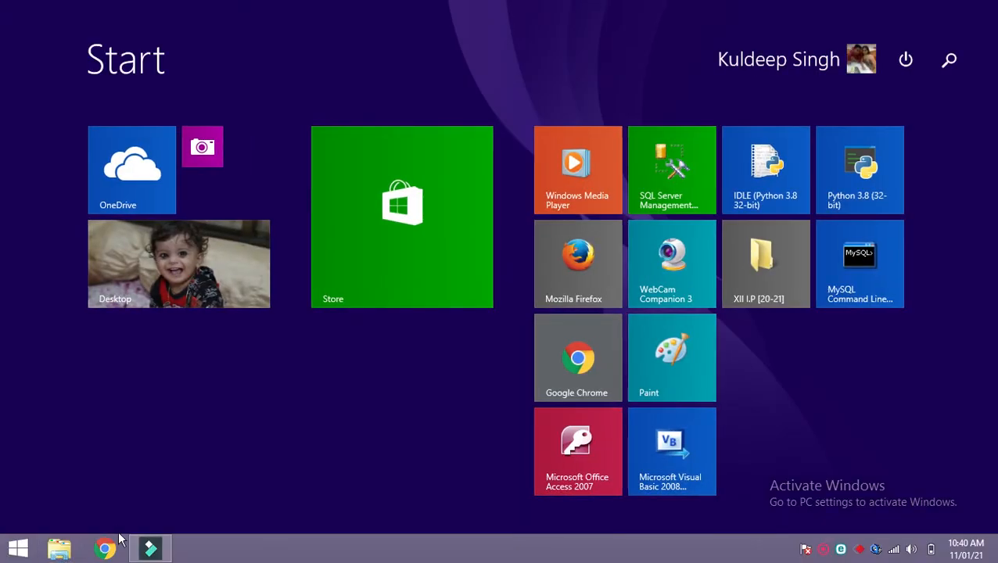
mouse_move(180, 494)
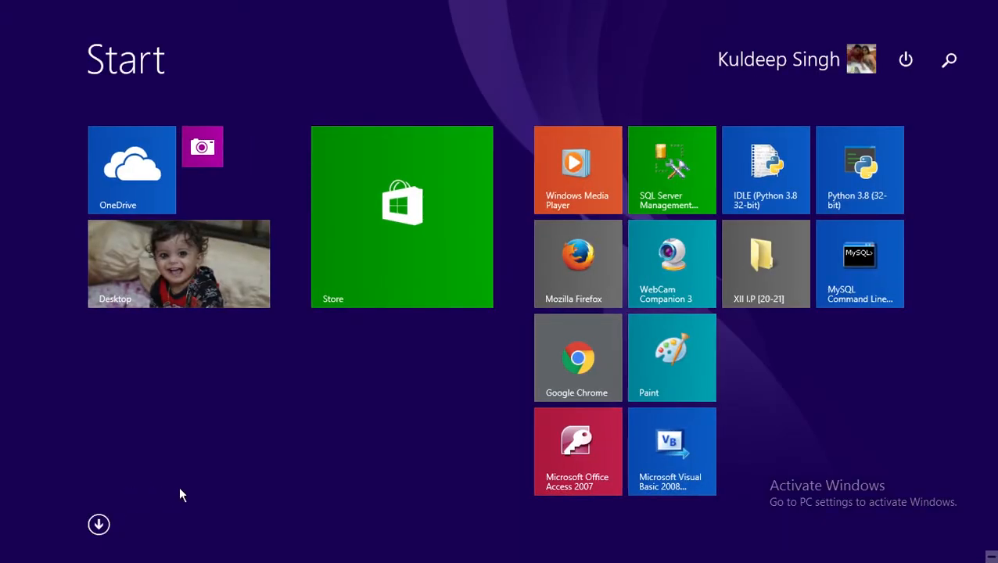
mouse_move(841, 239)
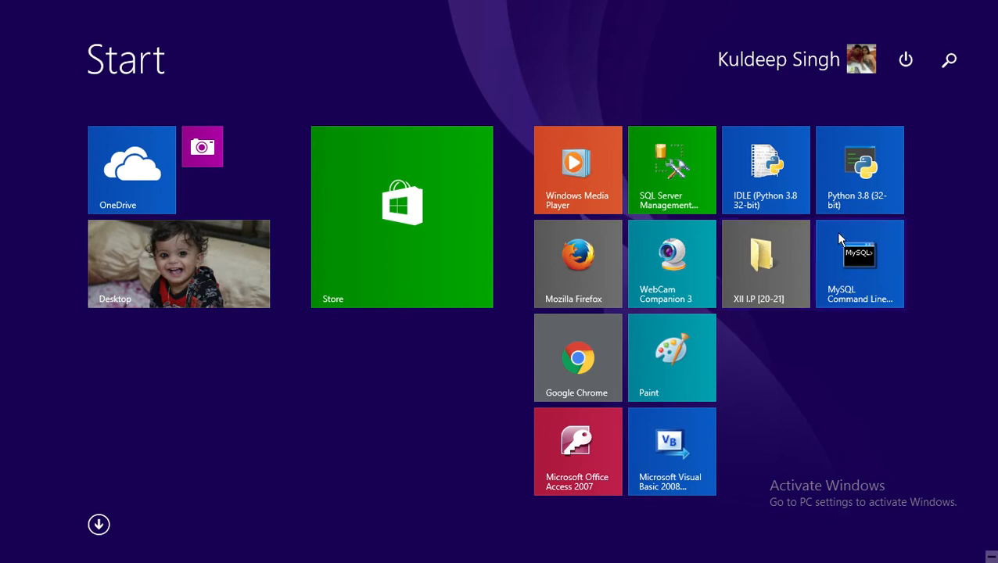
mouse_move(860, 270)
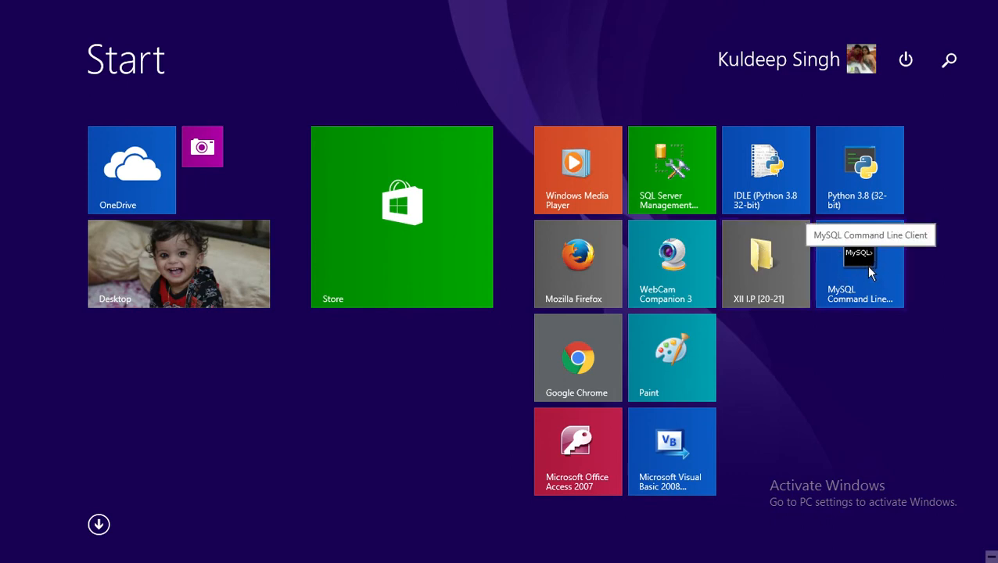
Launch MySQL Command Line Client and log in with the root password.
click(859, 264)
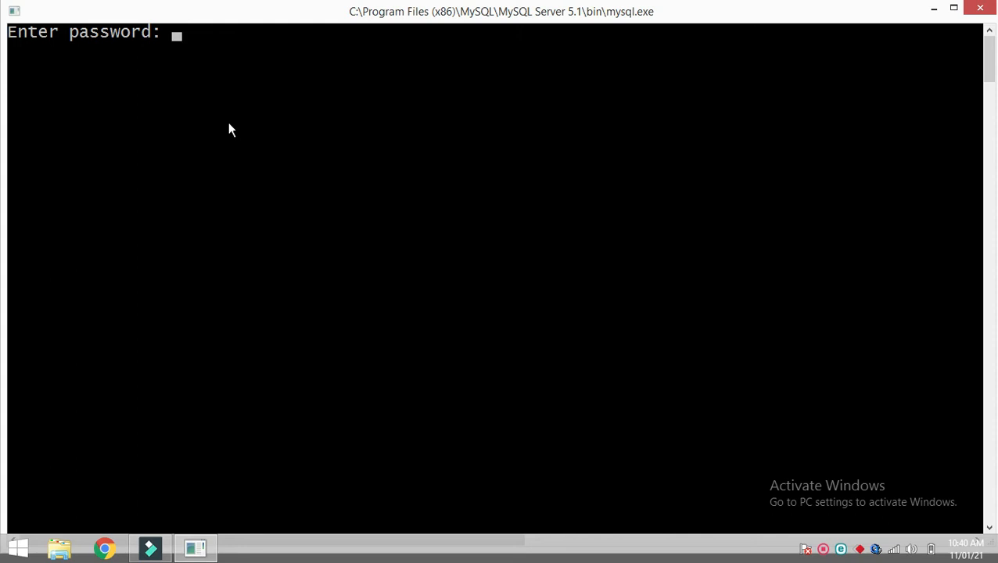
text(***)
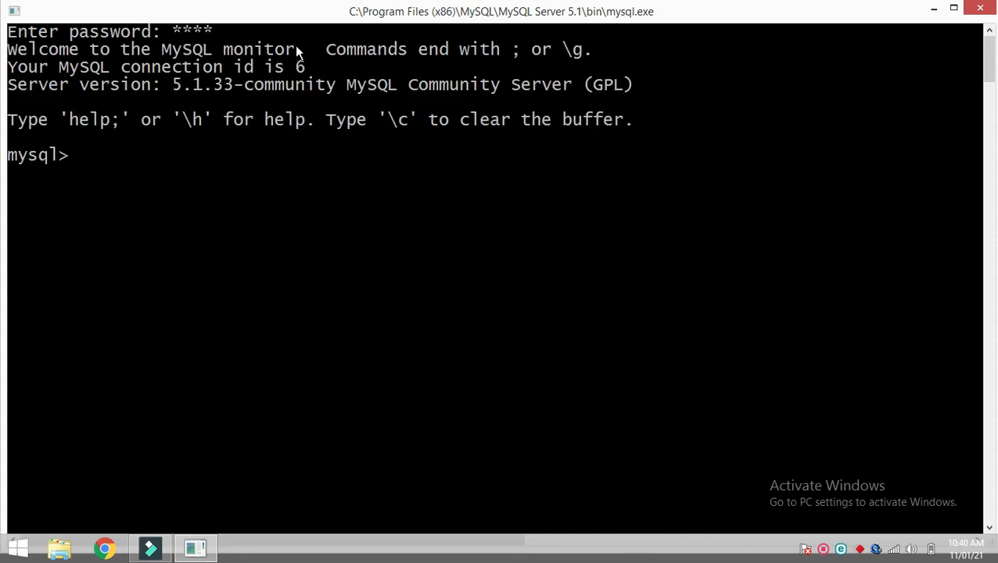
mouse_move(28, 161)
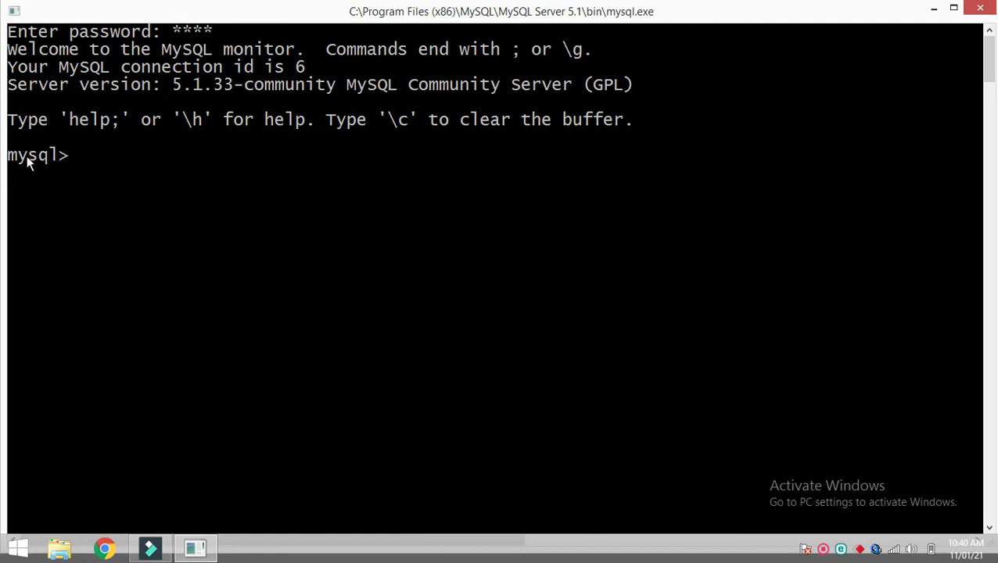
mouse_move(125, 163)
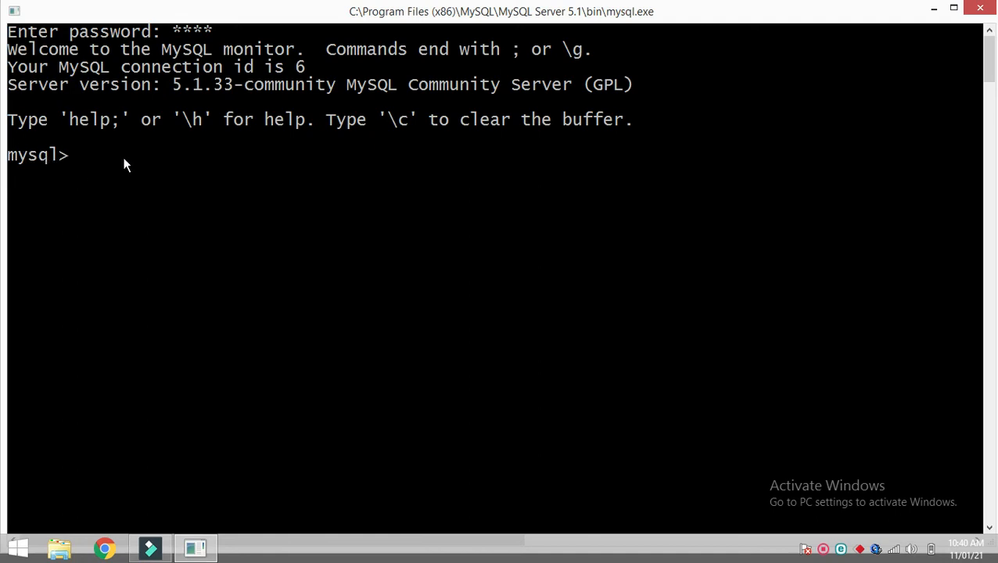
mouse_move(143, 213)
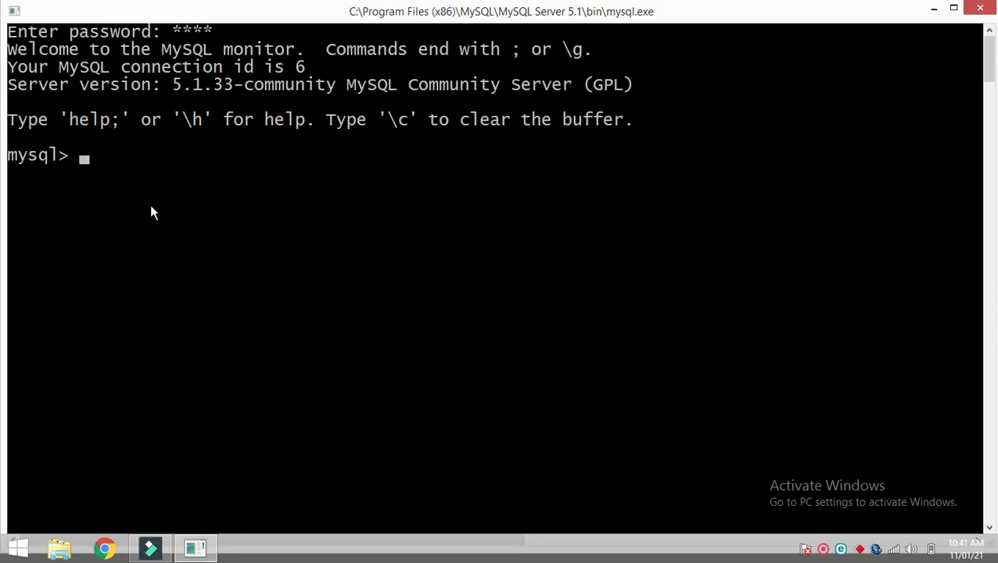
Run 'create database myData;' to create the myData database.
text(c)
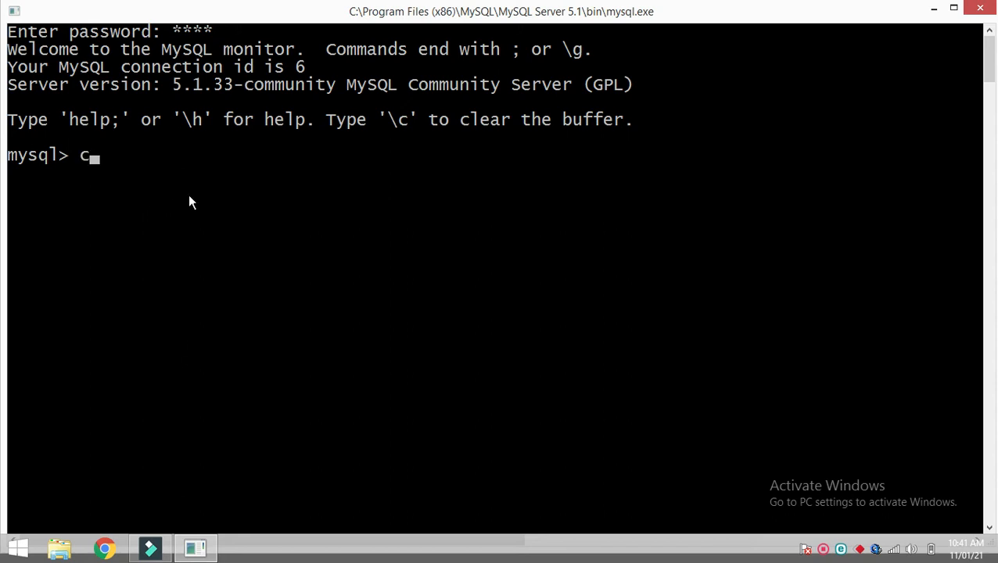
text(reate d)
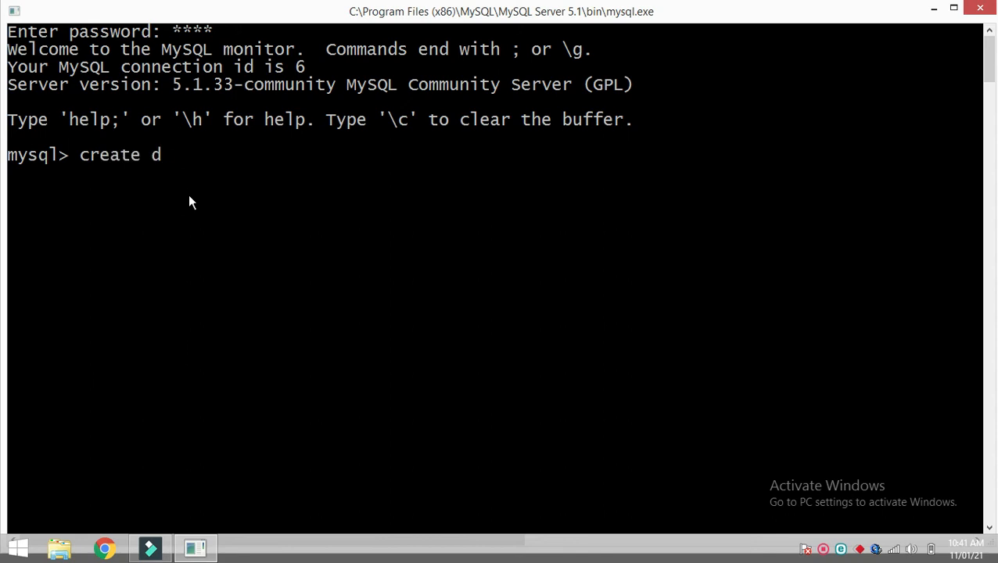
text(atabase)
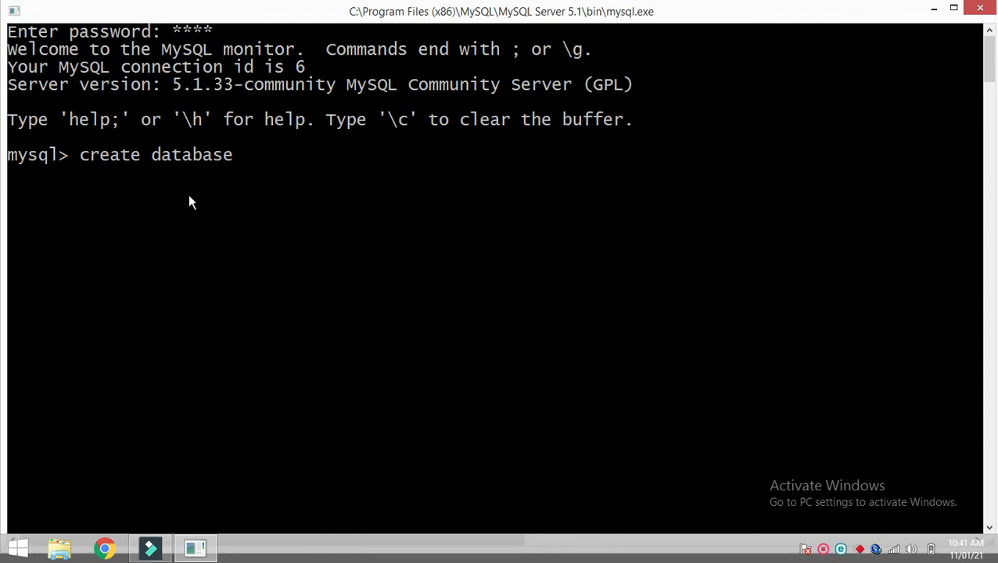
text(my)
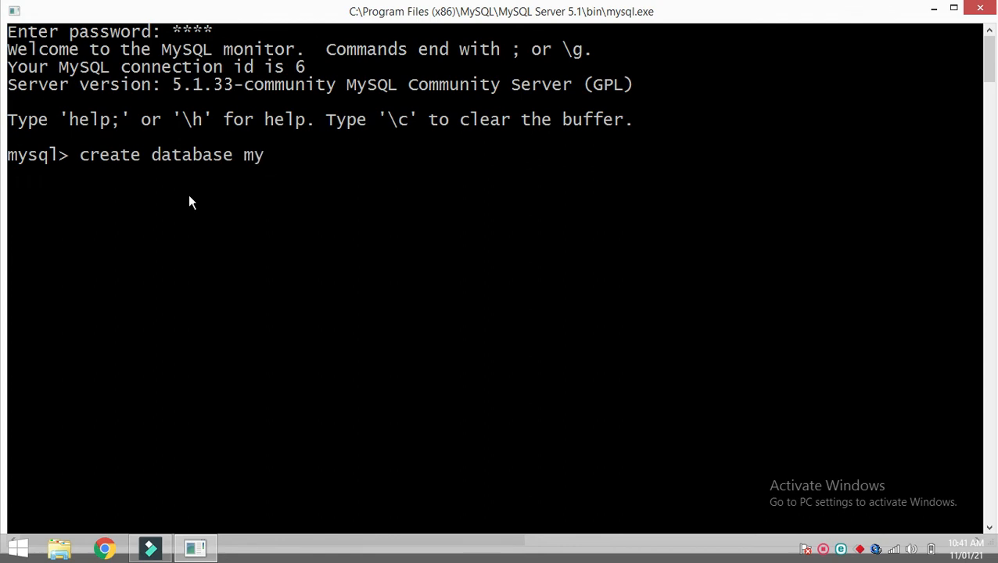
text(Data)
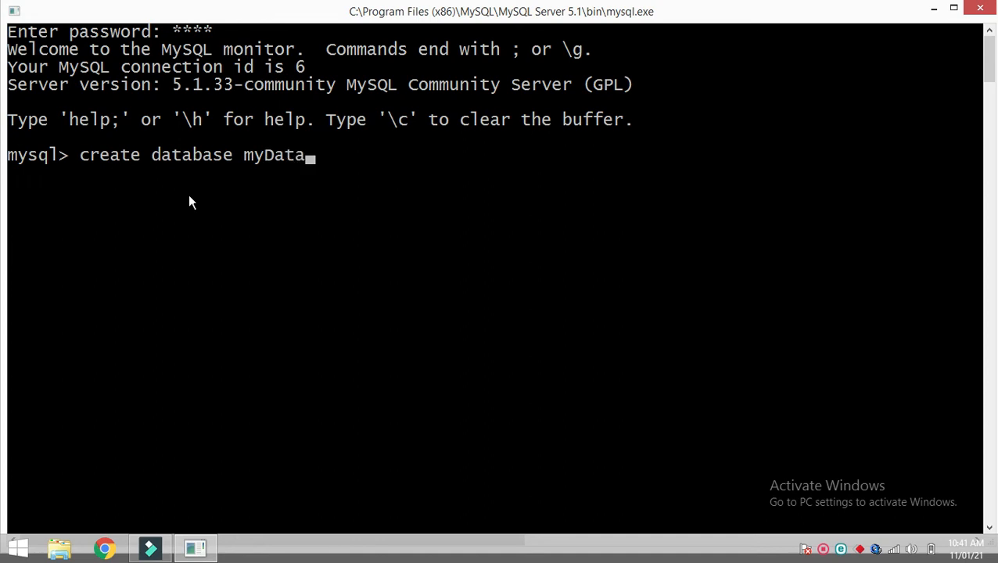
text(;)
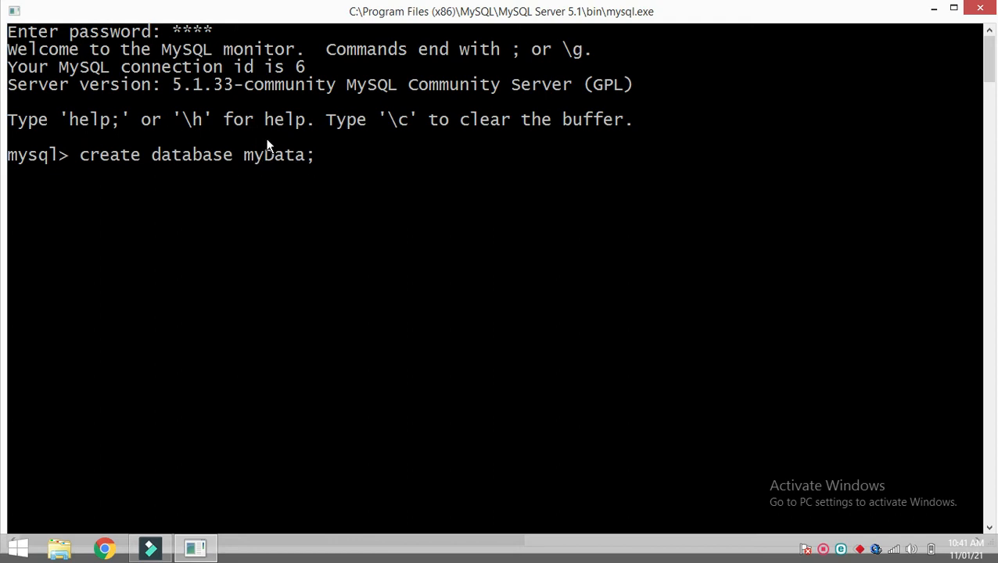
mouse_move(291, 165)
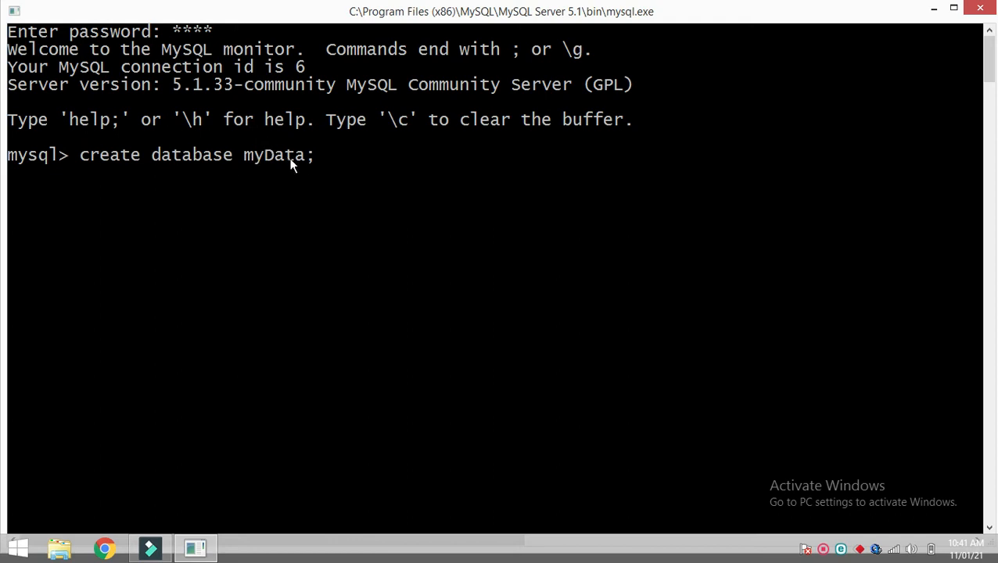
key(Return)
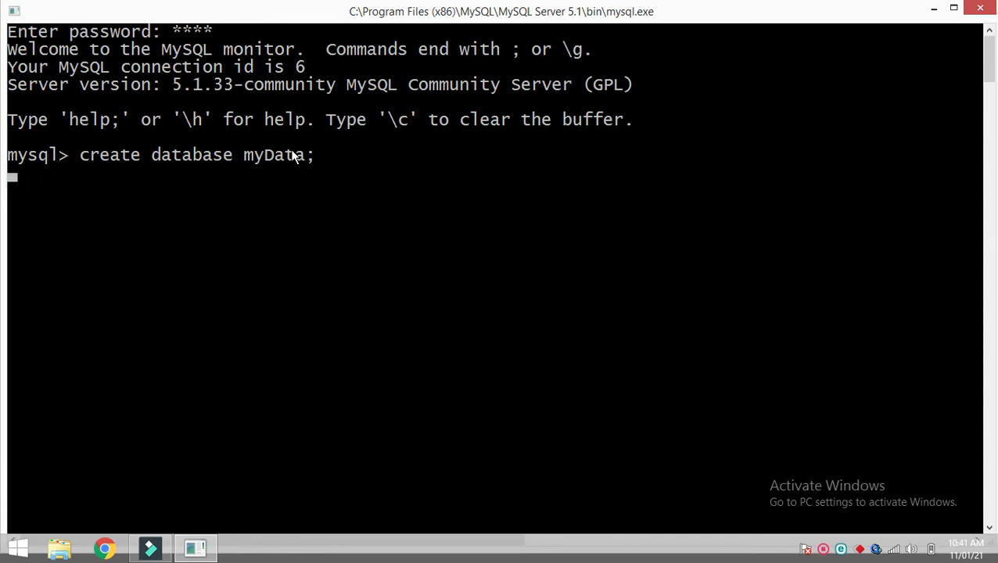
key(Return)
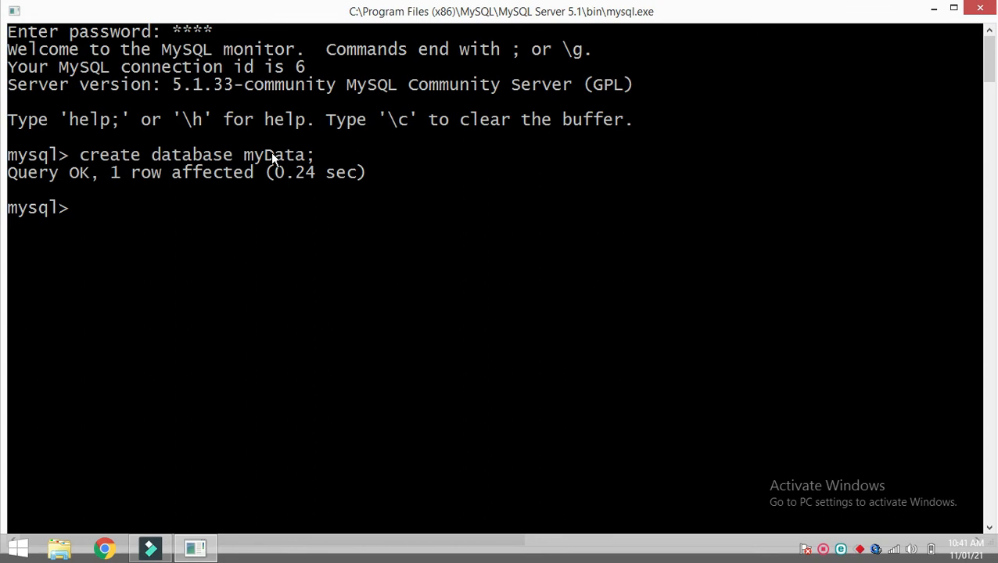
text(use)
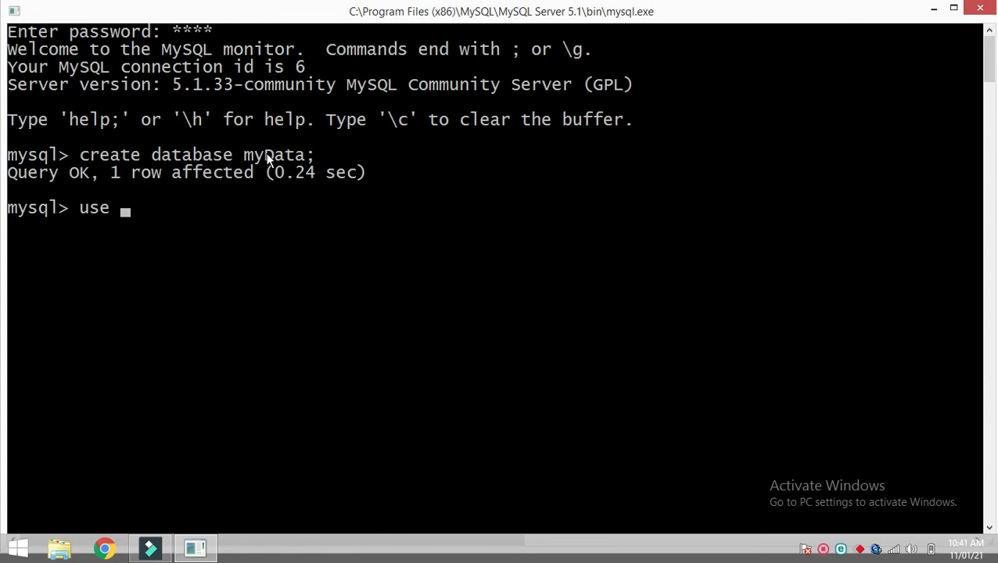
Switch to myData with 'use myData;' and run 'show tables;', returning an empty set.
text(myDa)
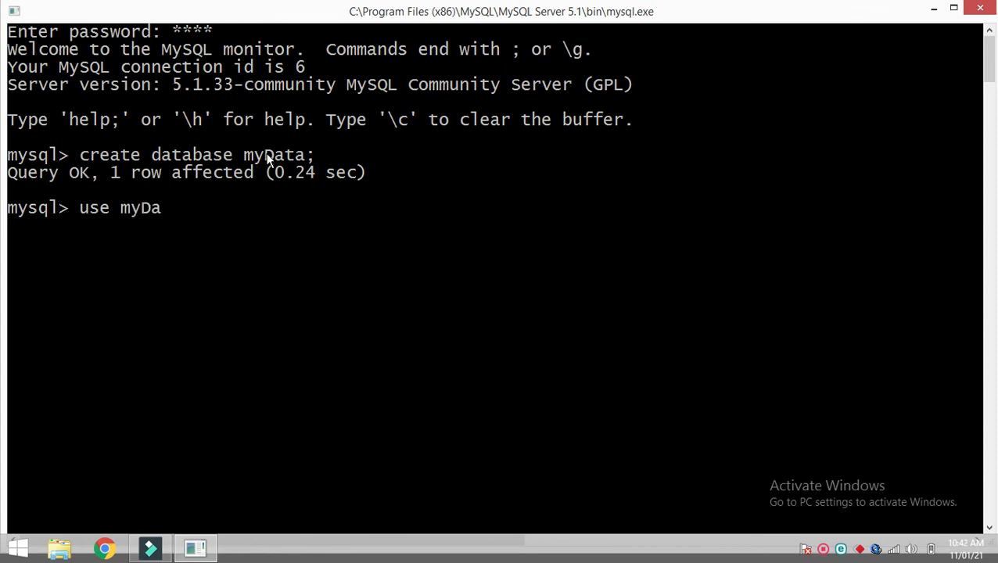
text(ta;)
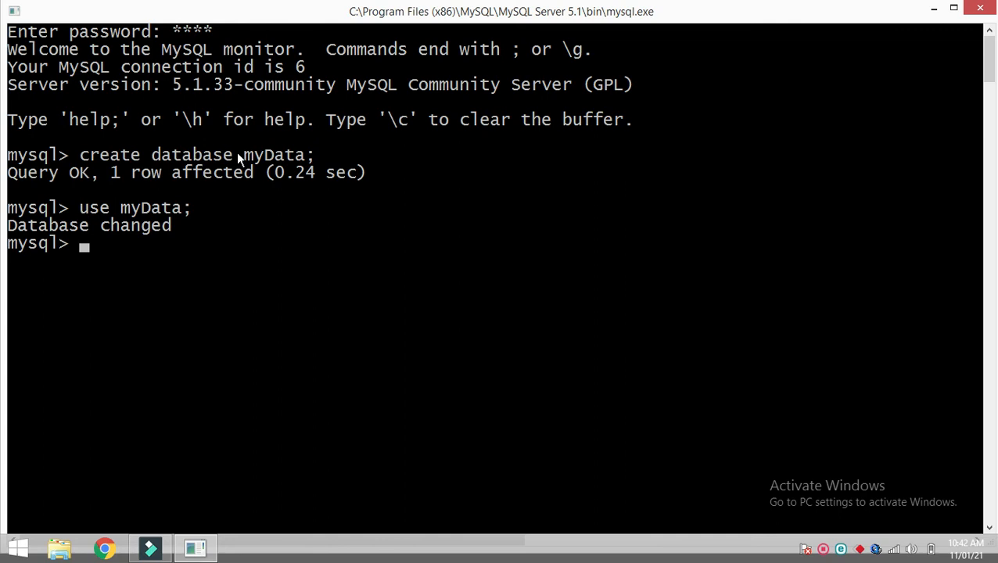
text(s)
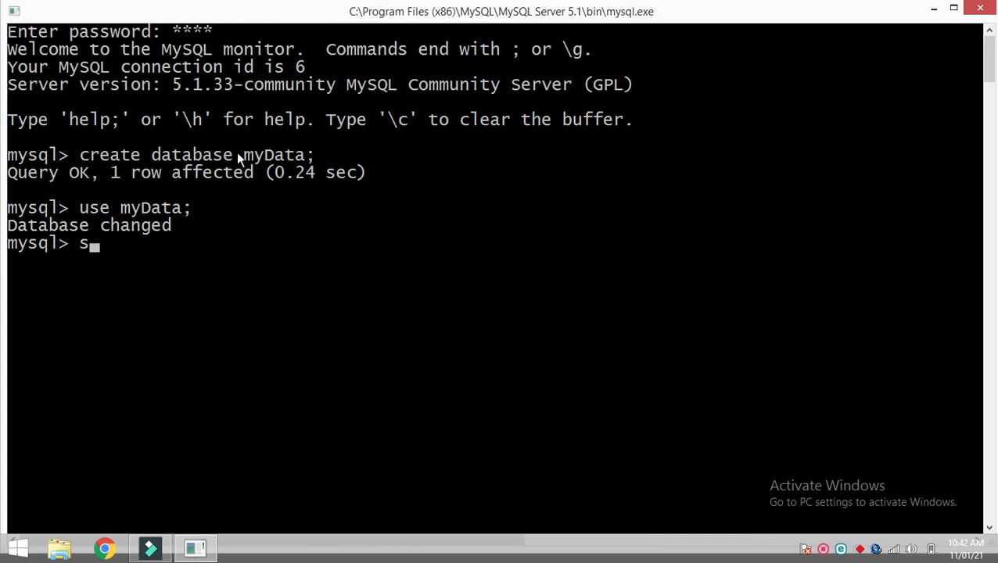
text(how tab)
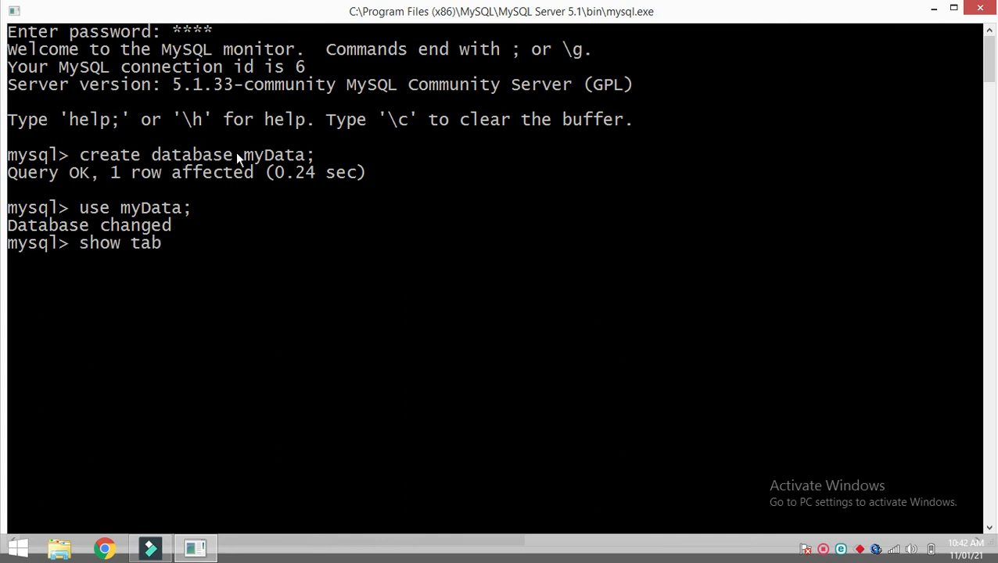
text(les;)
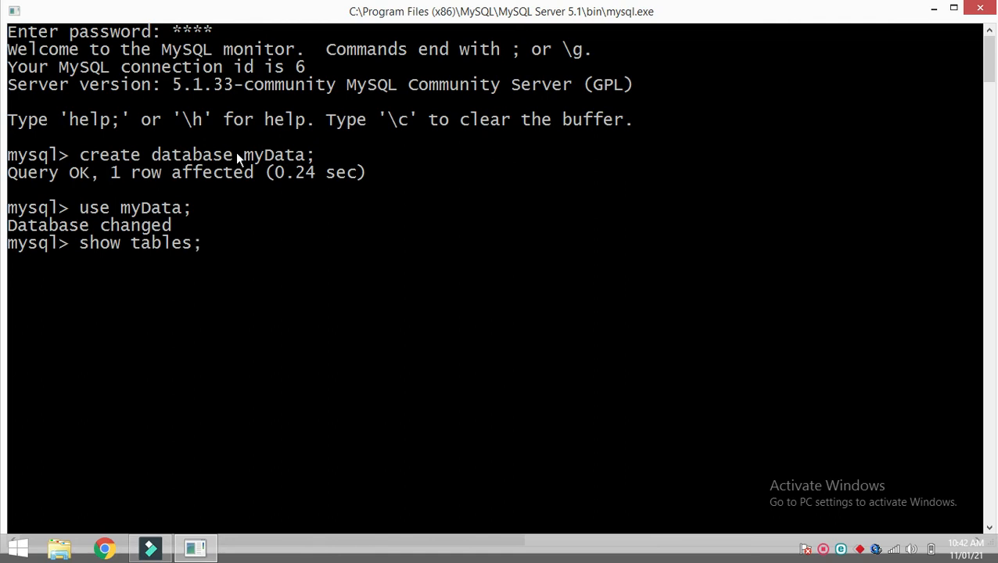
key(Return)
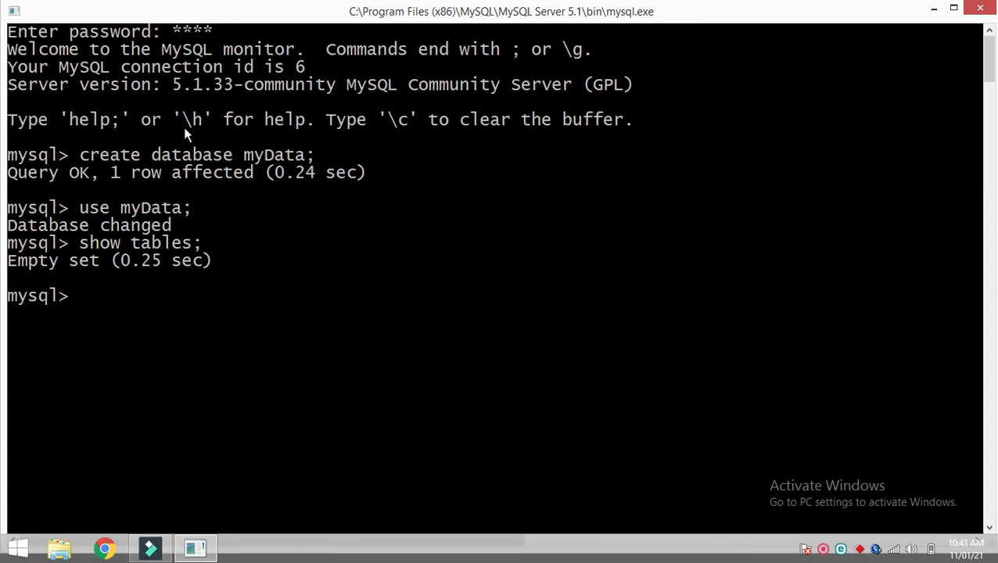
Create table Emp with empno varchar(5), empname varchar(30), salary integer and DOJ date.
text(cra)
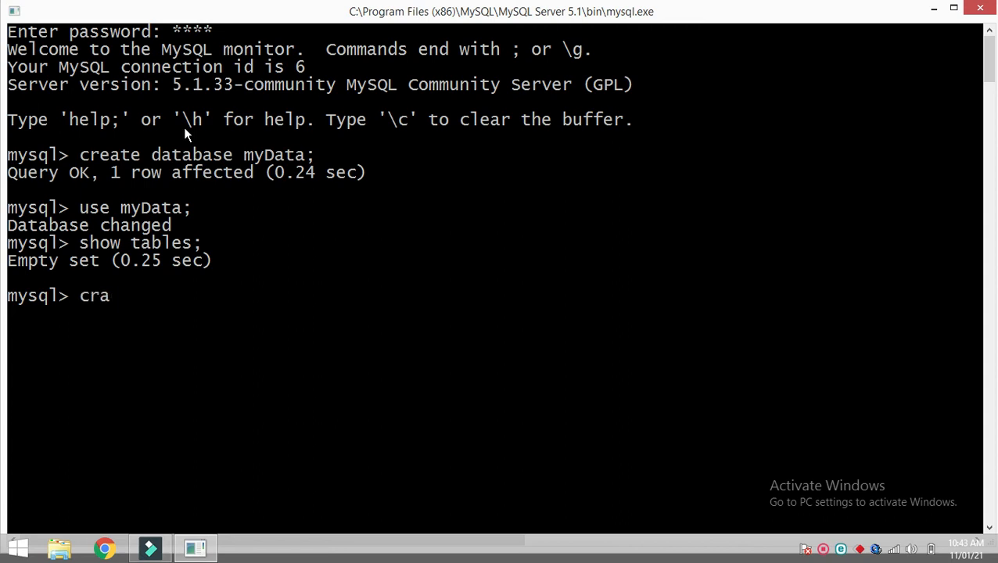
text(ate)
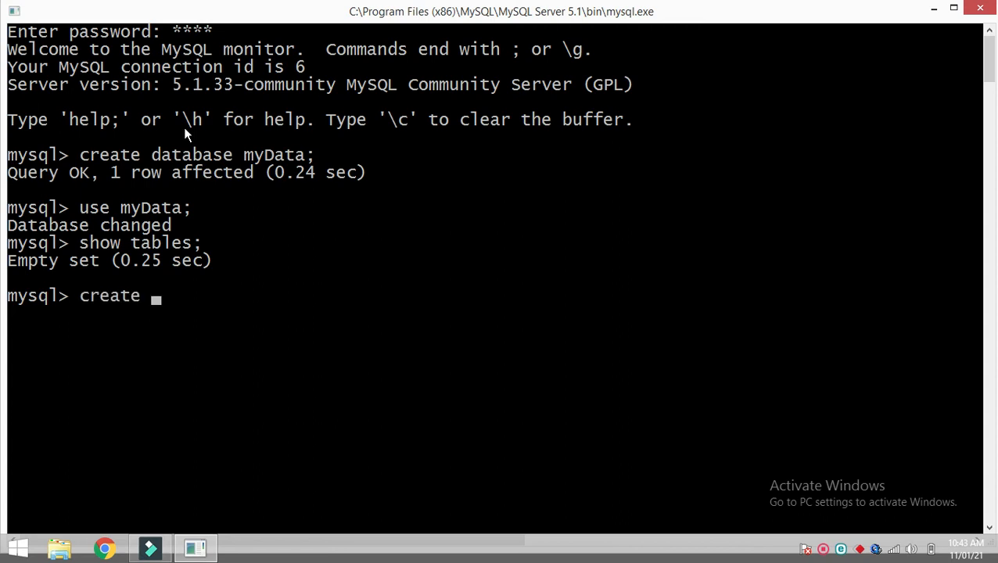
text(table)
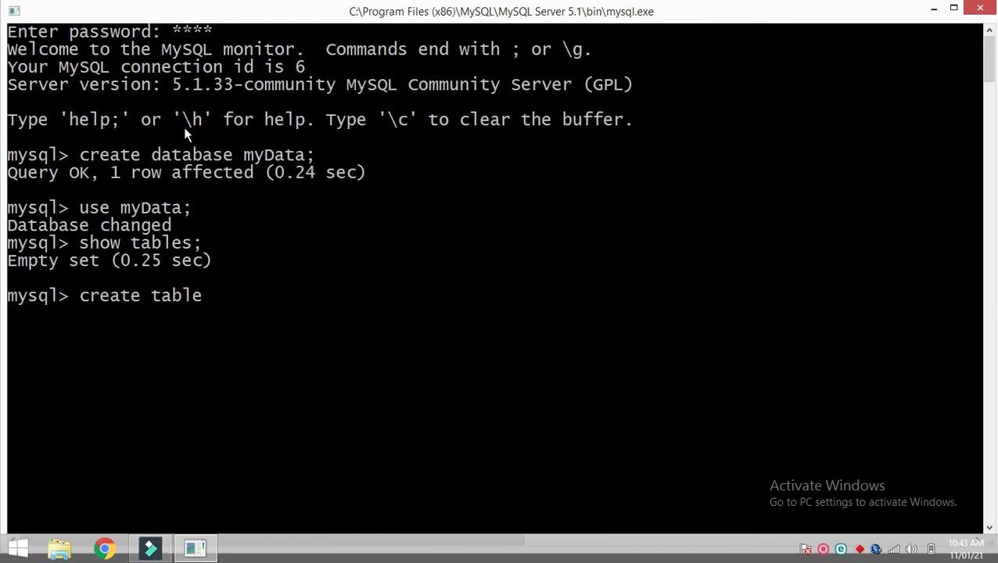
text(Em)
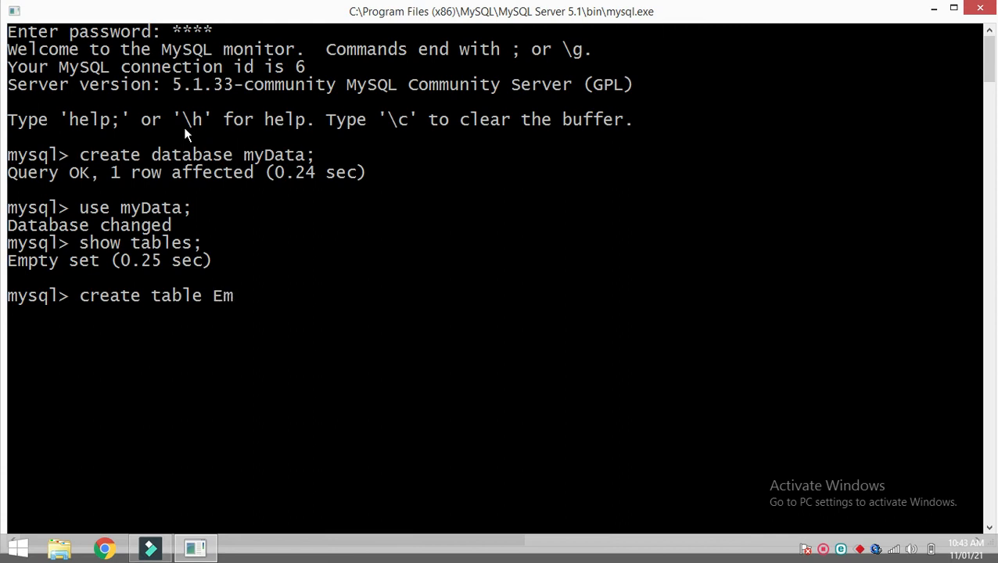
text(p)
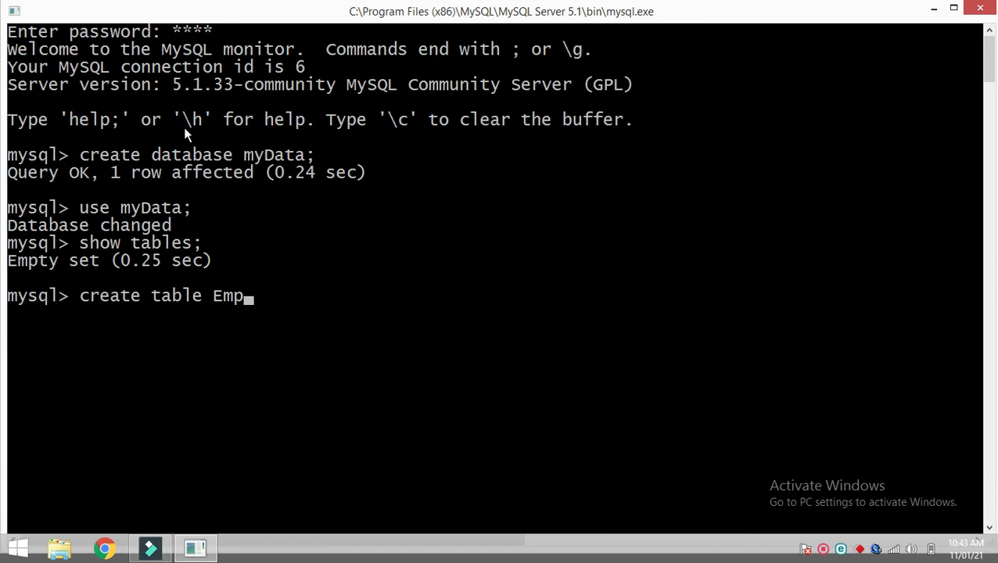
text(()
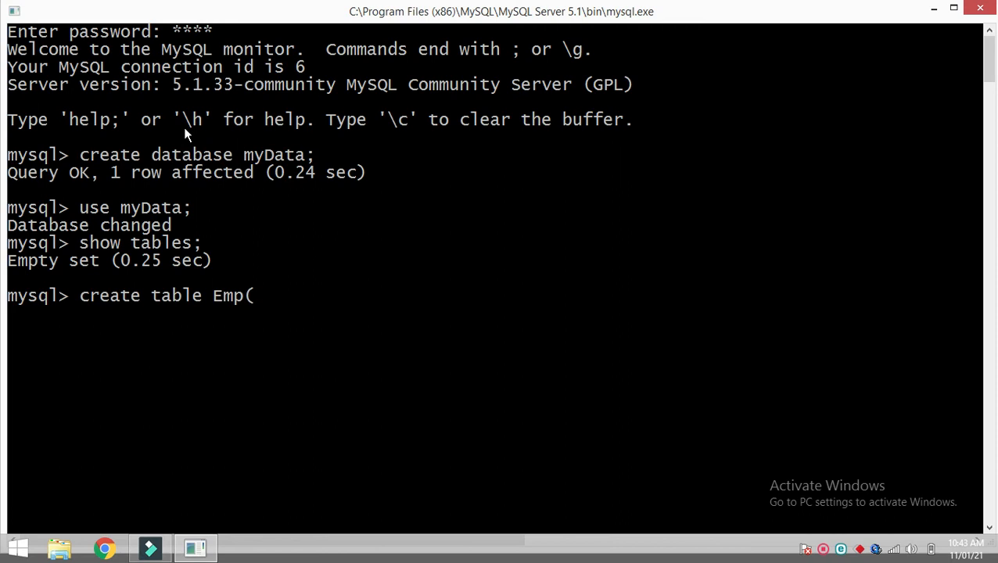
text(empn)
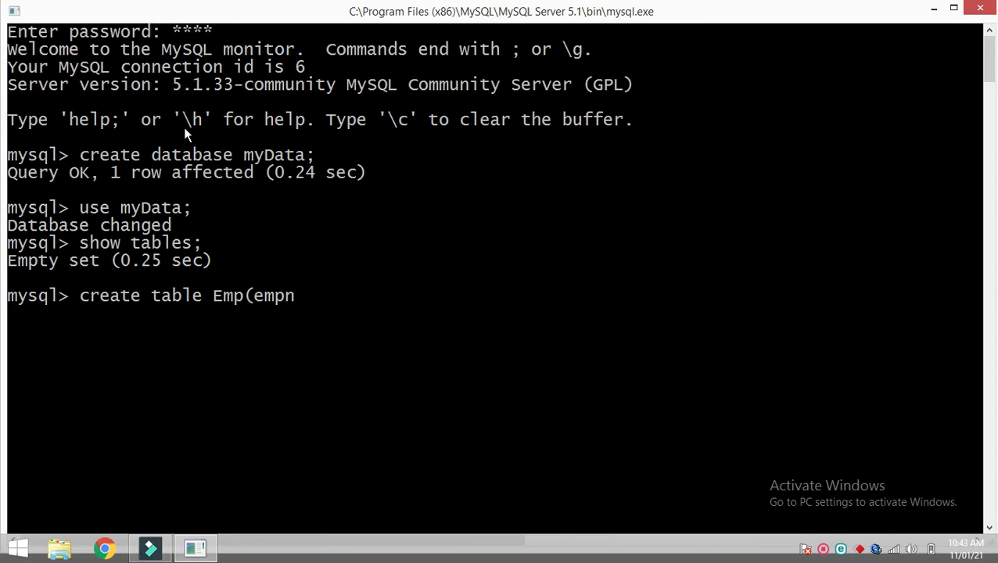
text(o)
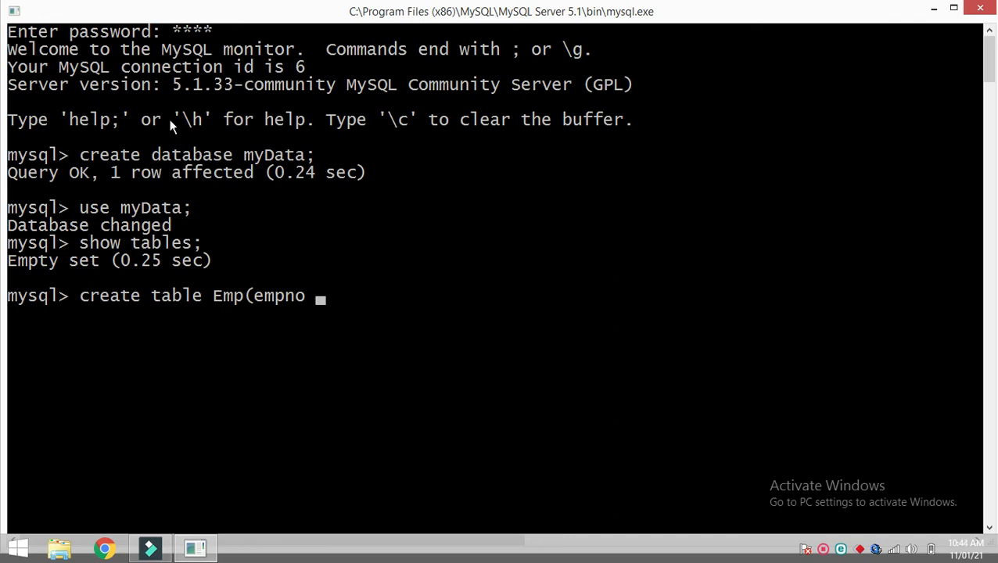
text(varc)
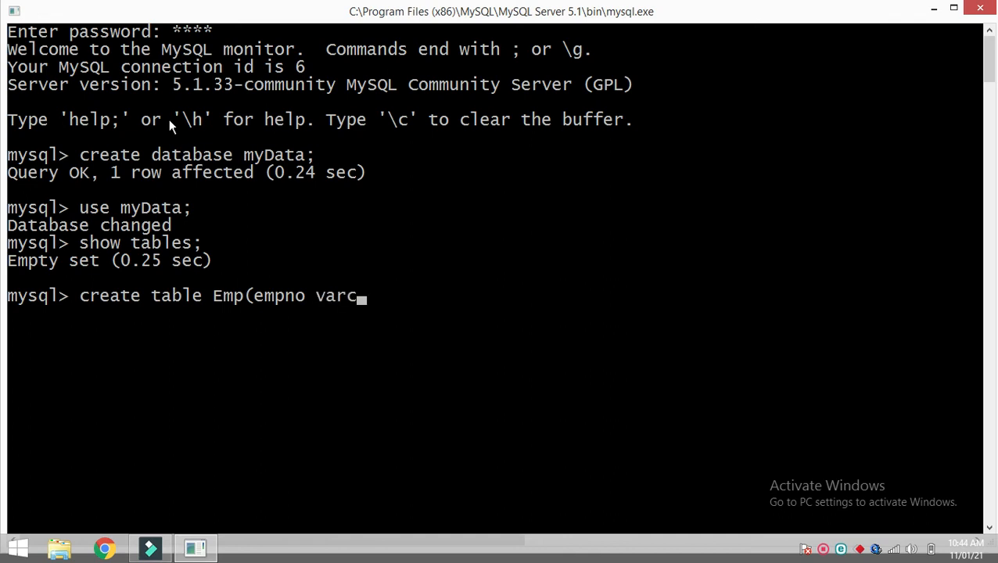
text(har)
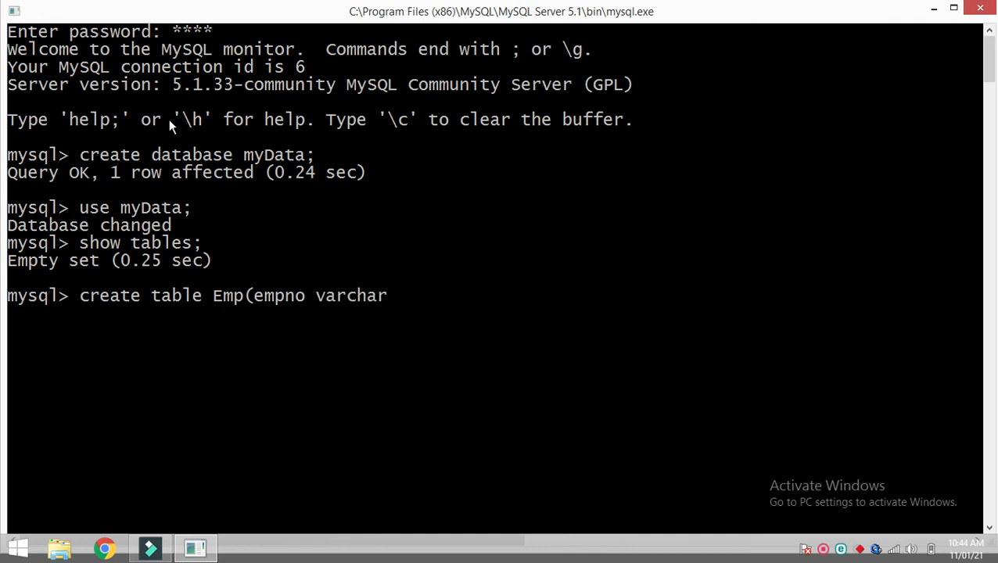
text(()
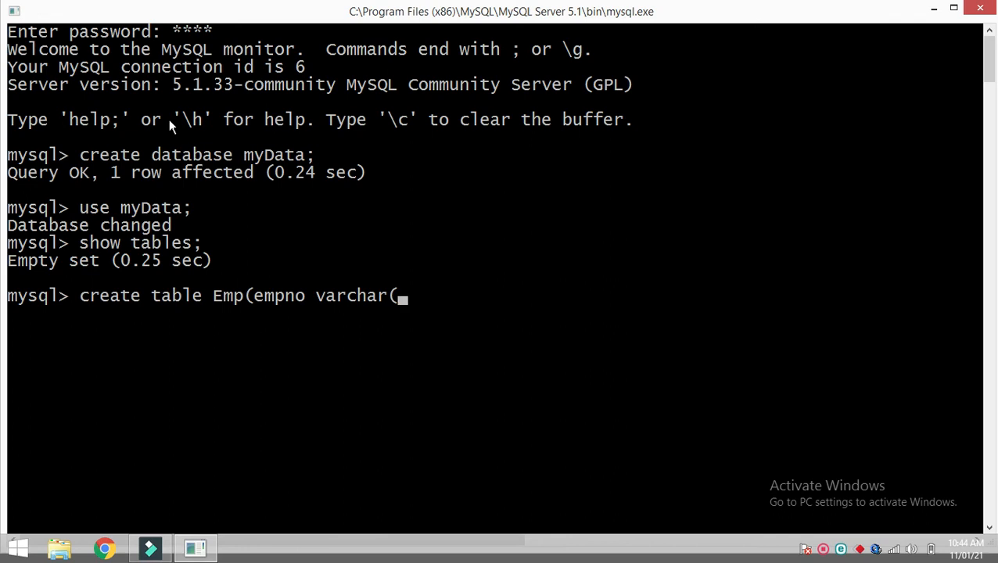
text(5)
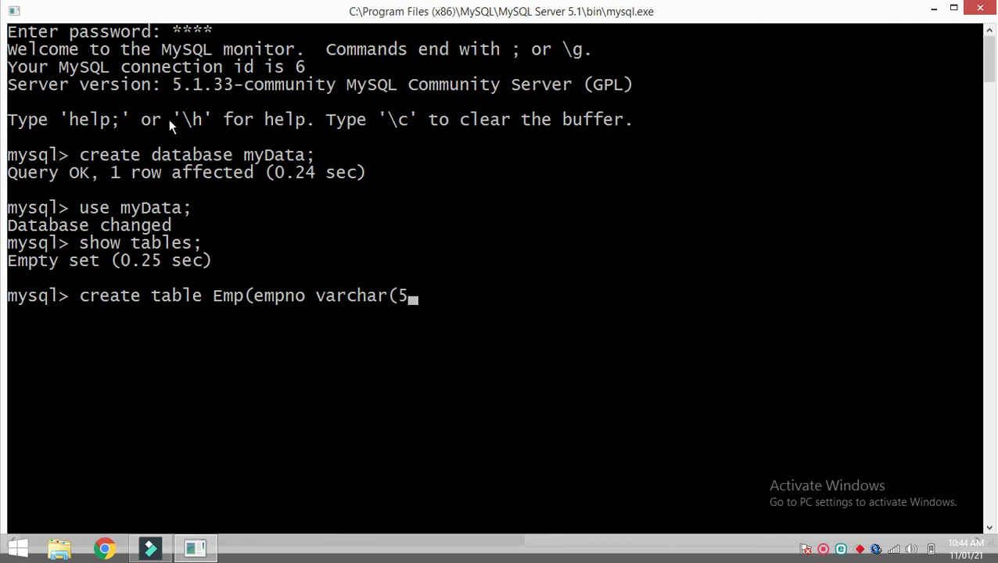
text())
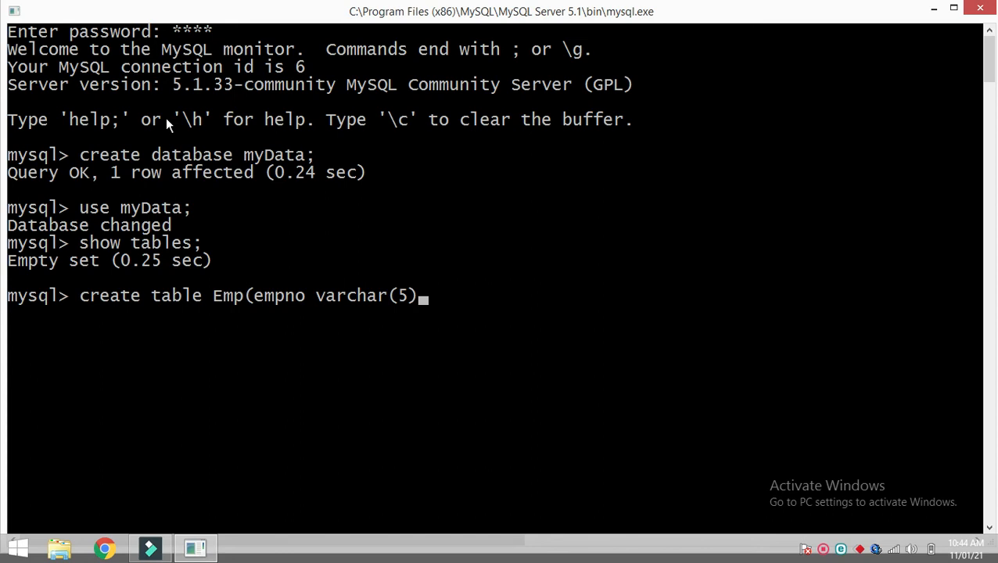
text(,)
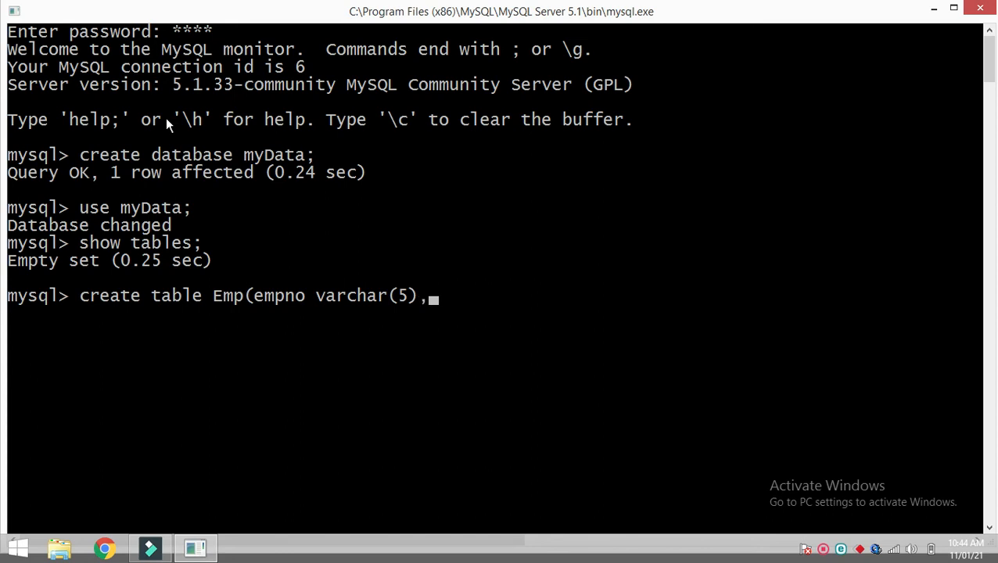
text(emp)
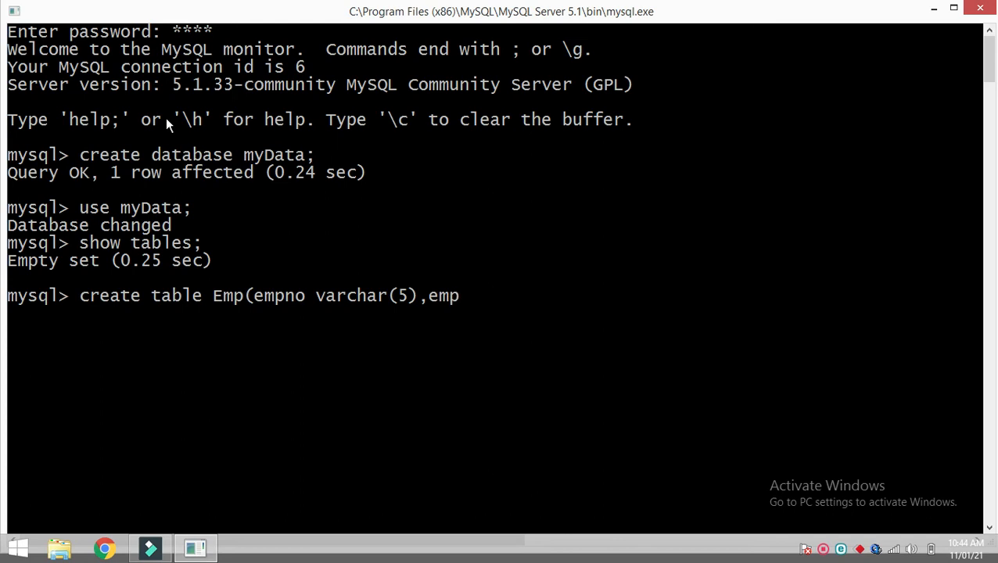
text(name)
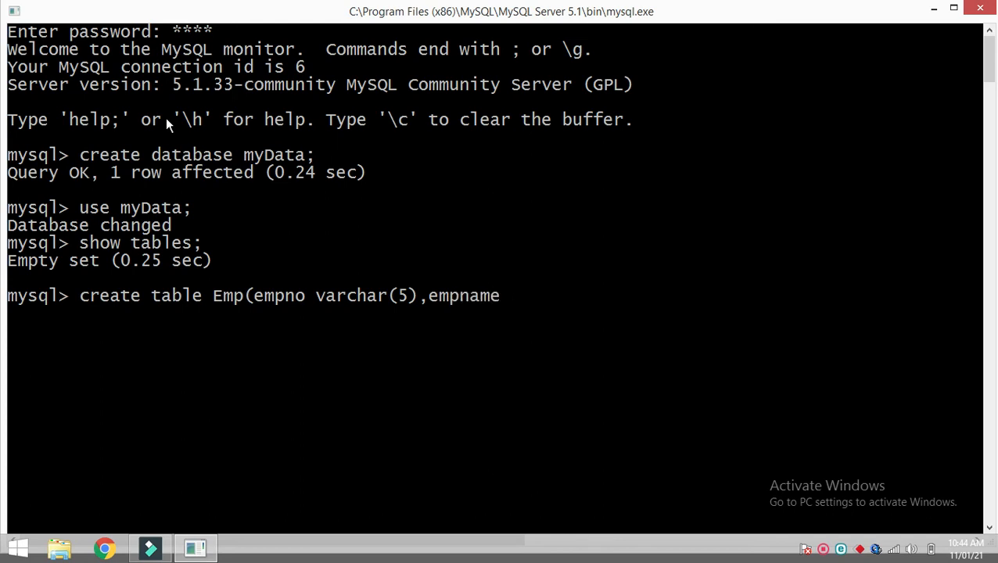
text(varchar)
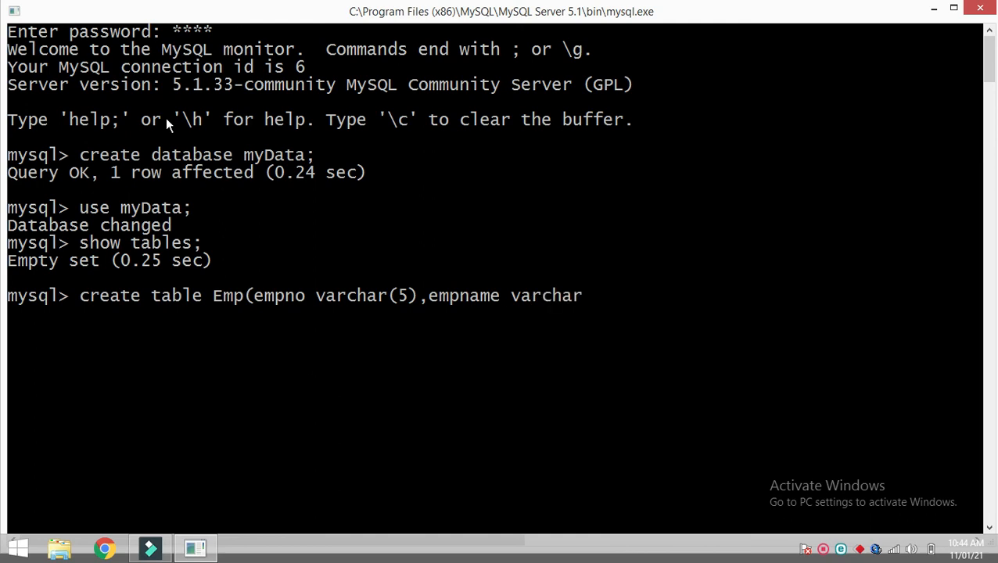
text((3)
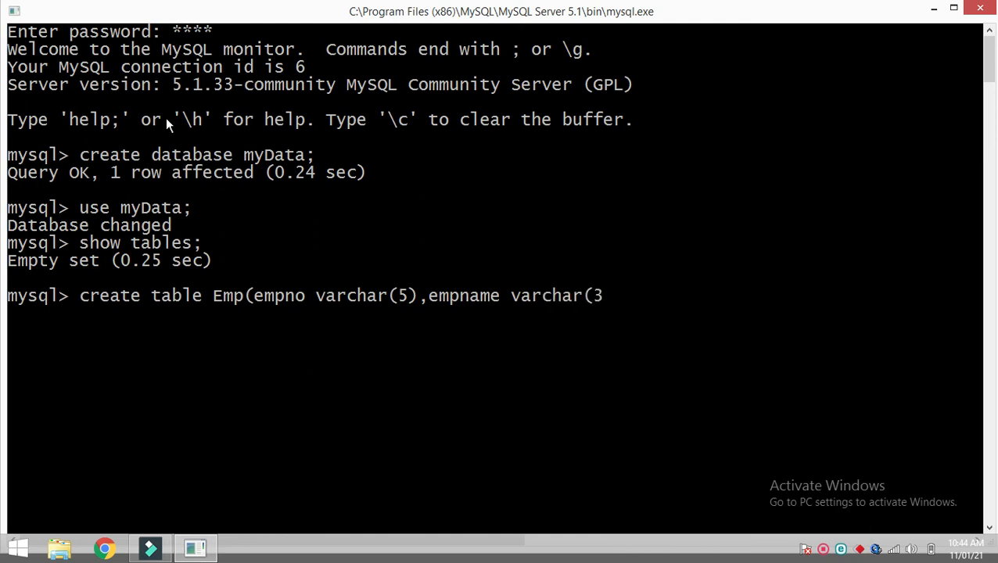
text(0))
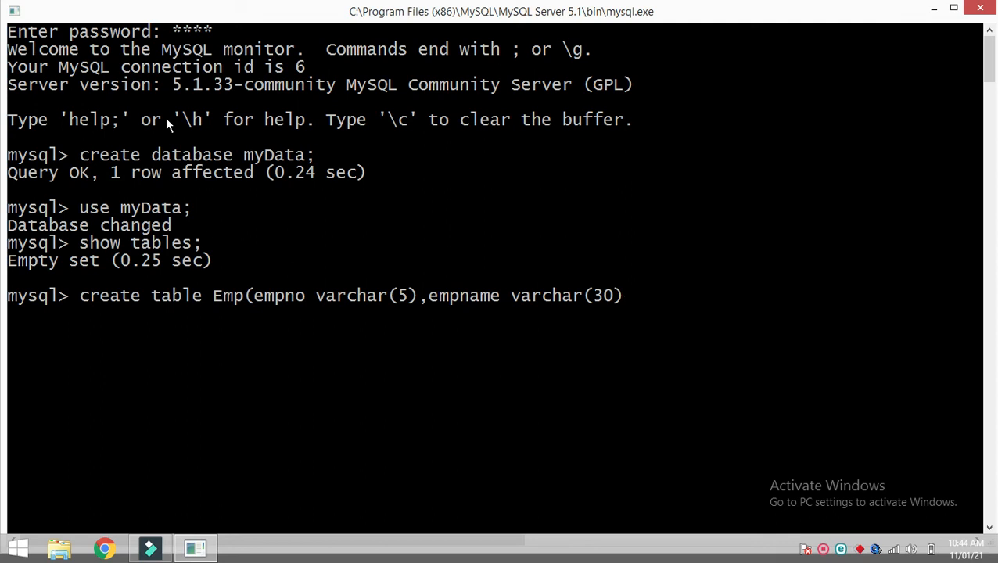
text(,s)
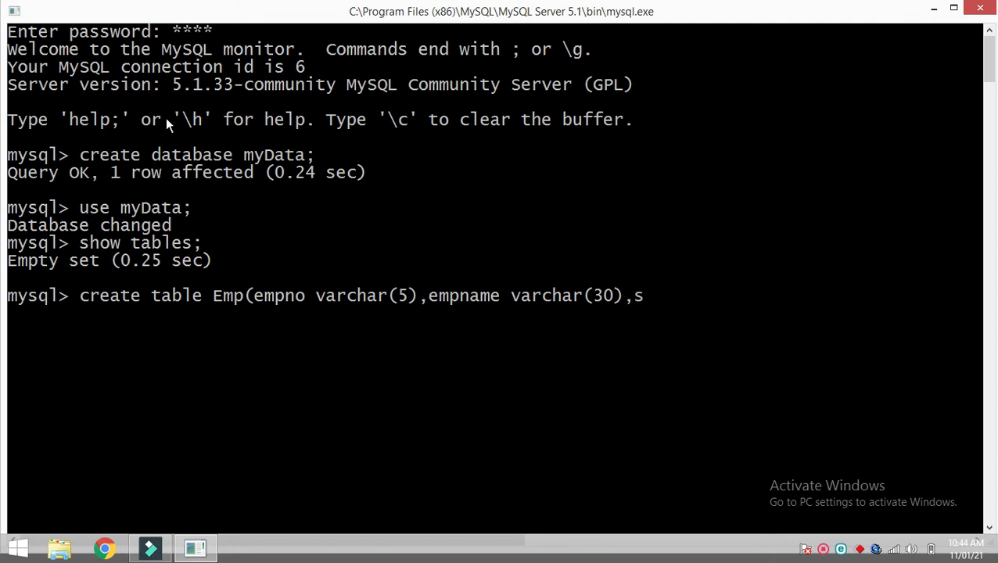
text(alary)
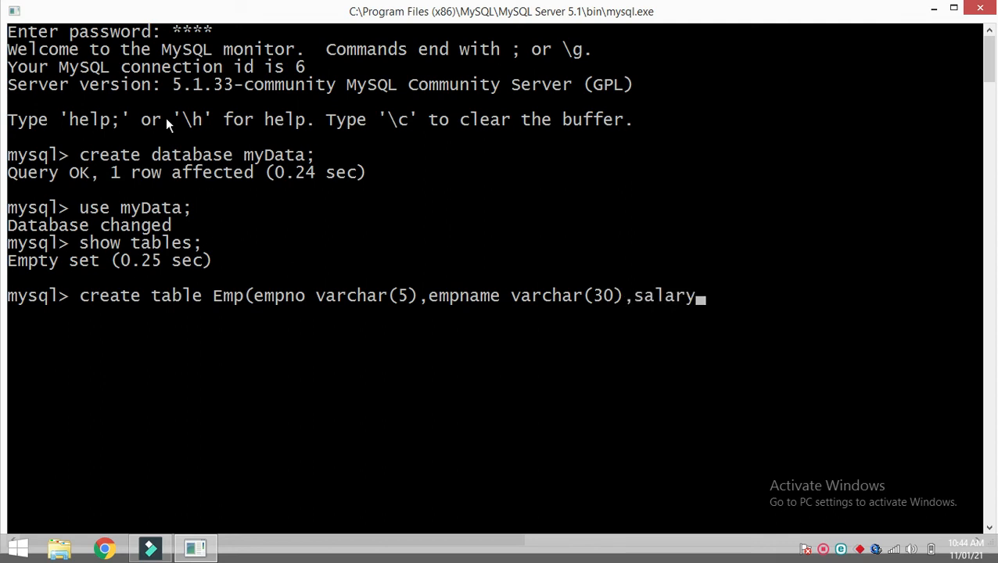
text(i)
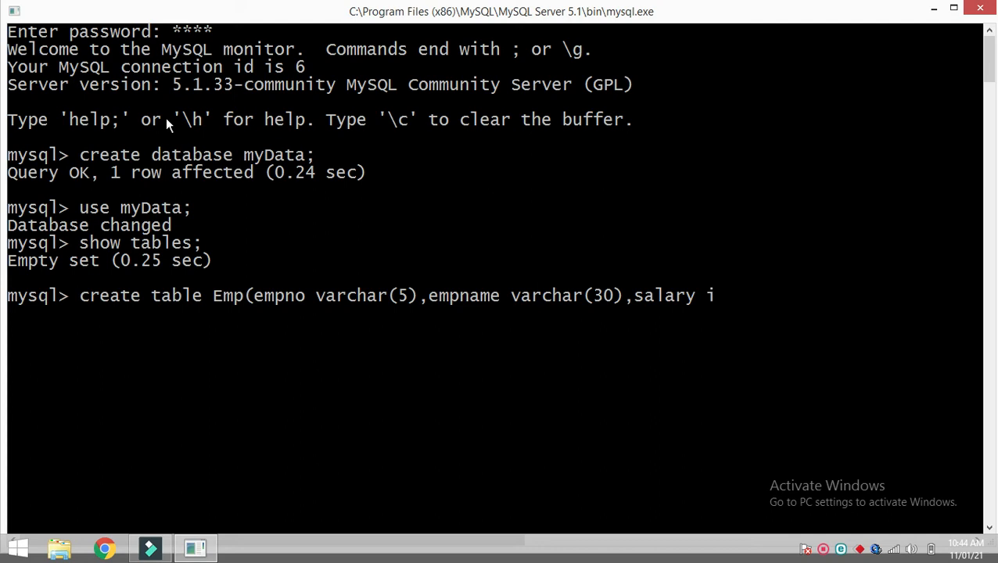
text(n)
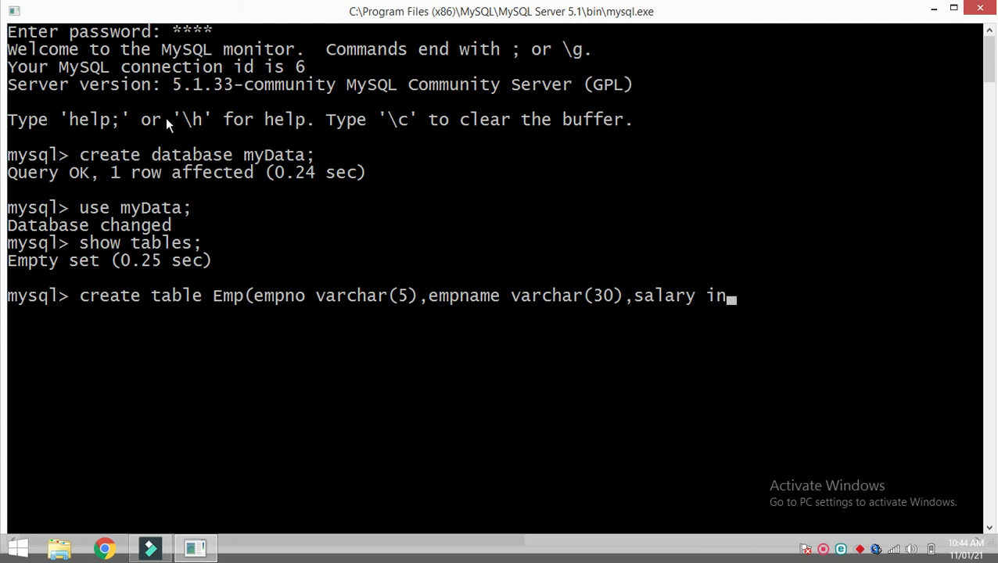
text(te)
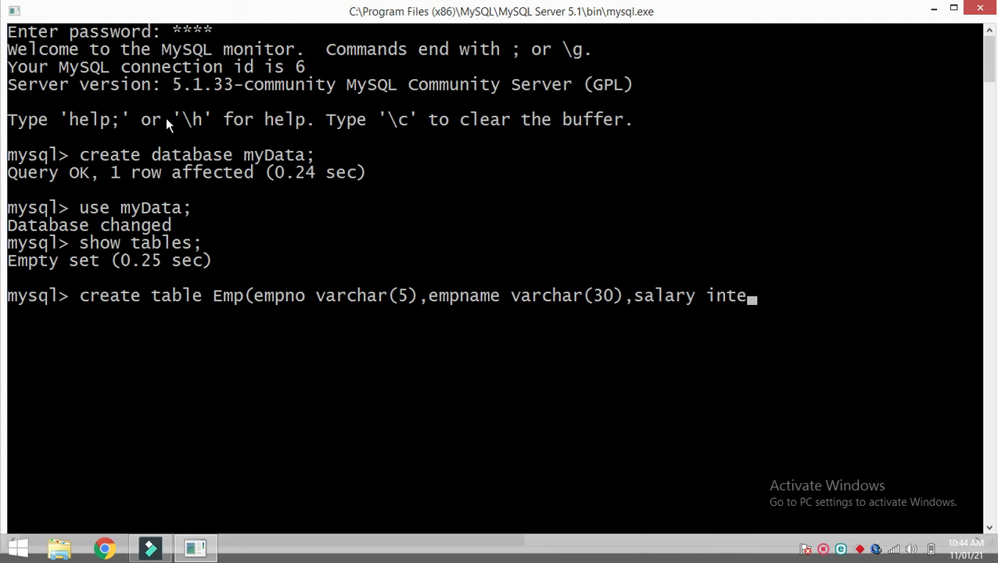
text(ger)
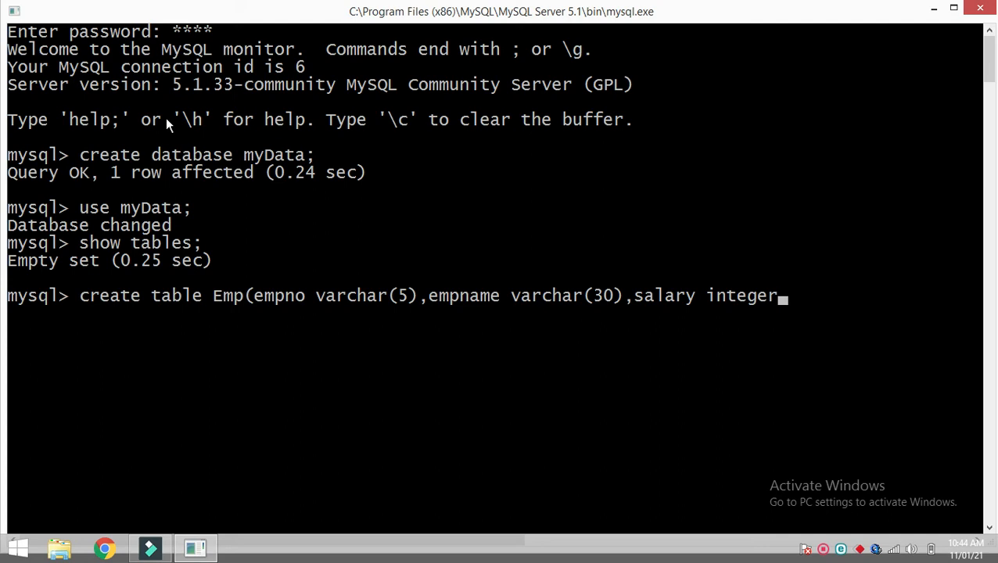
text(,)
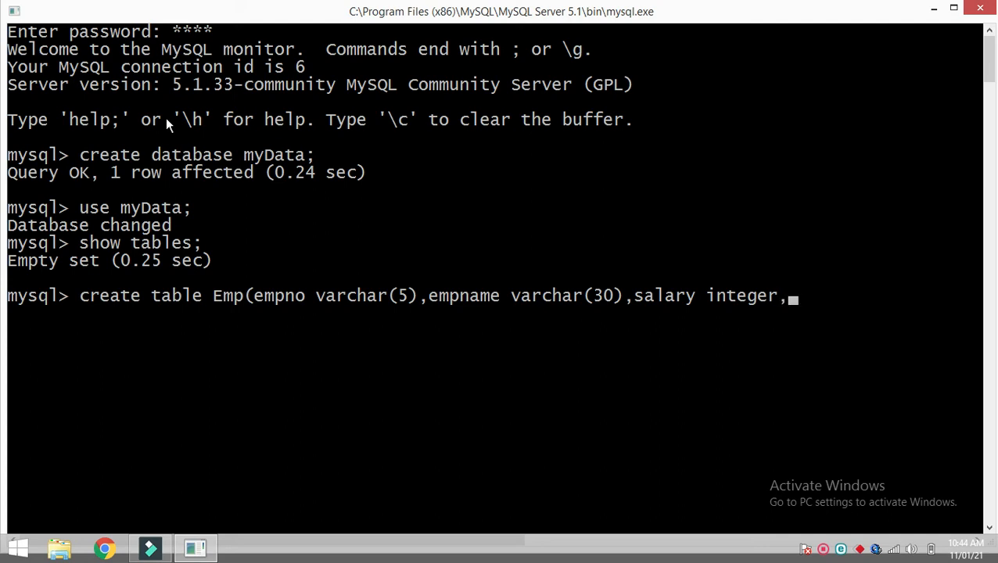
text(DO)
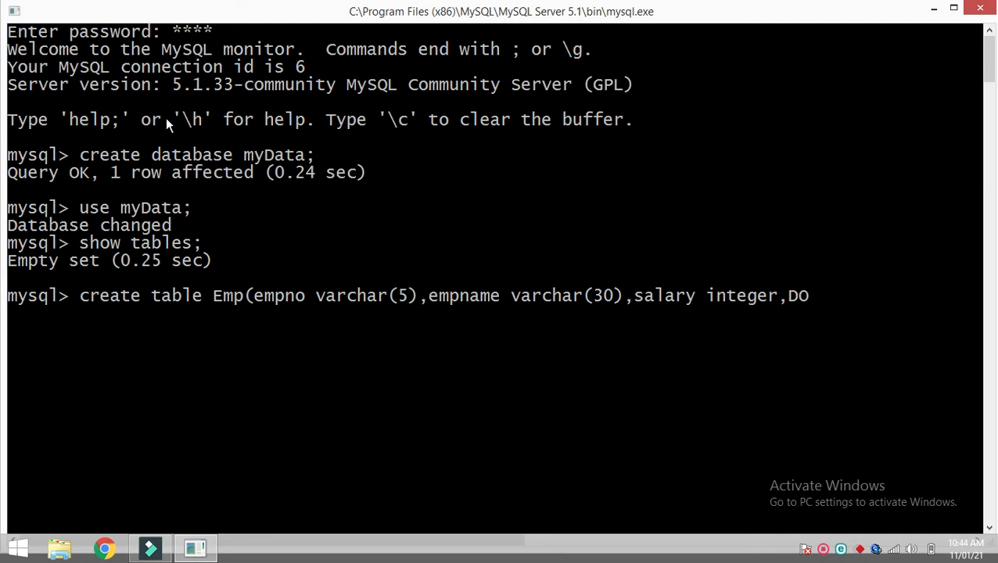
text(J)
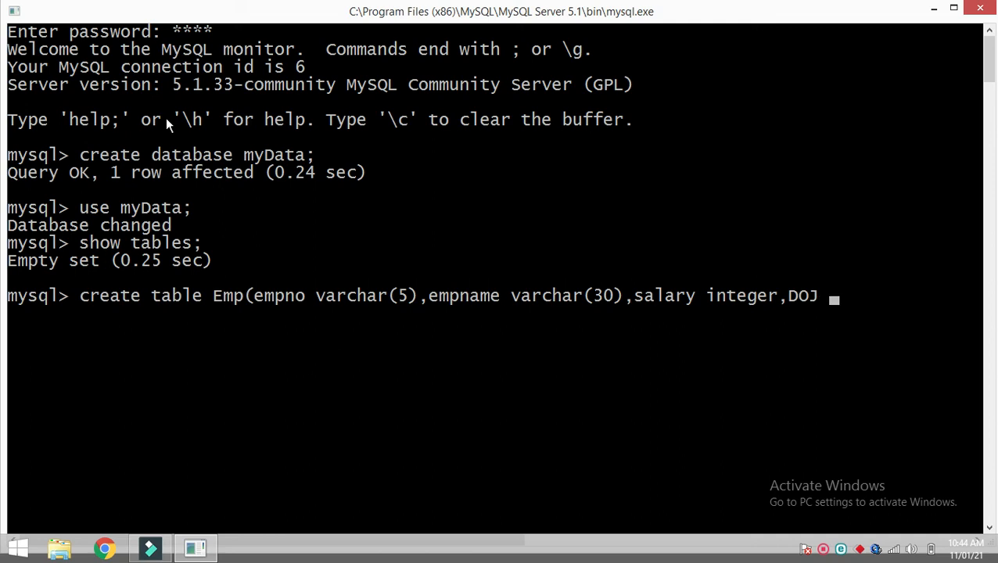
text(date)
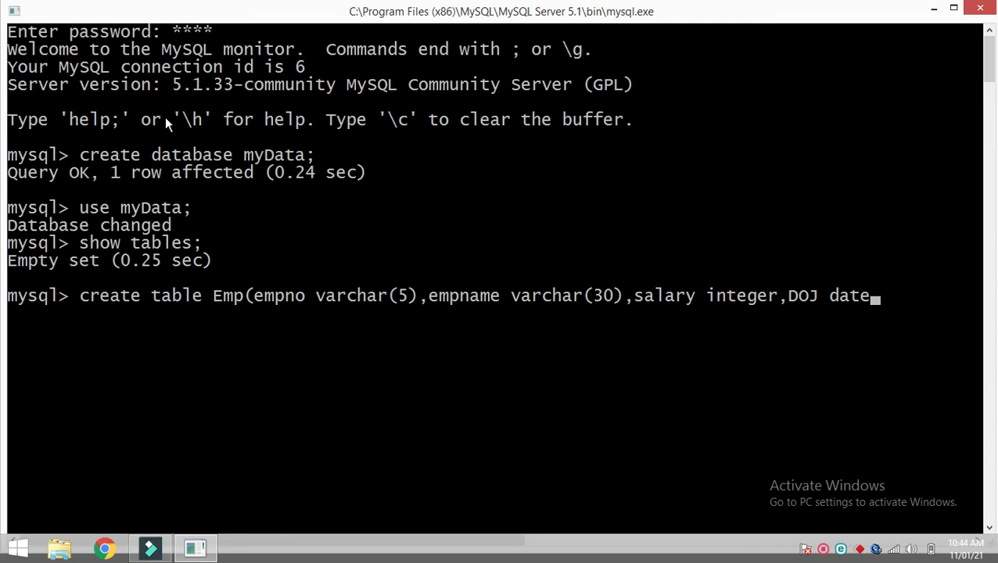
text())
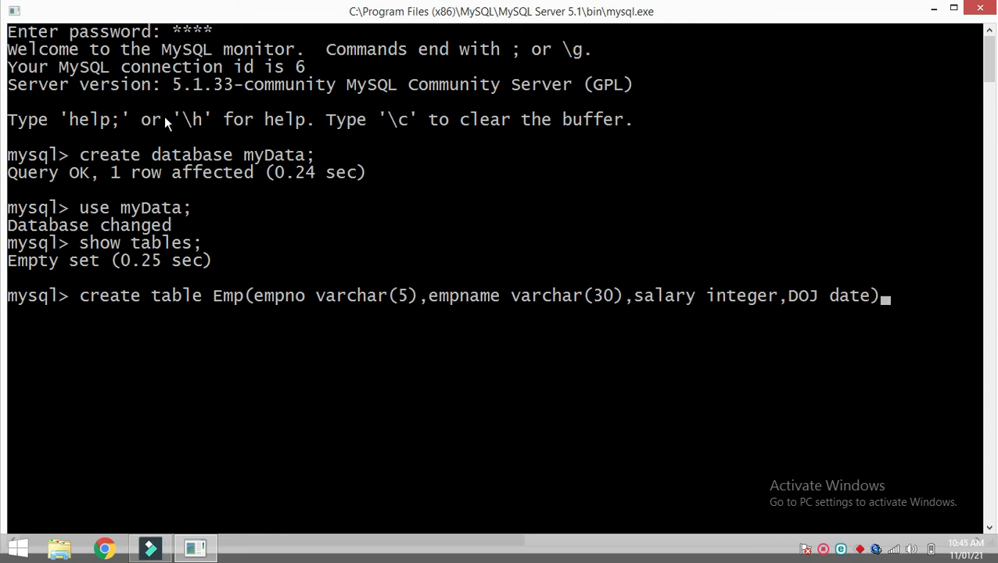
mouse_move(241, 303)
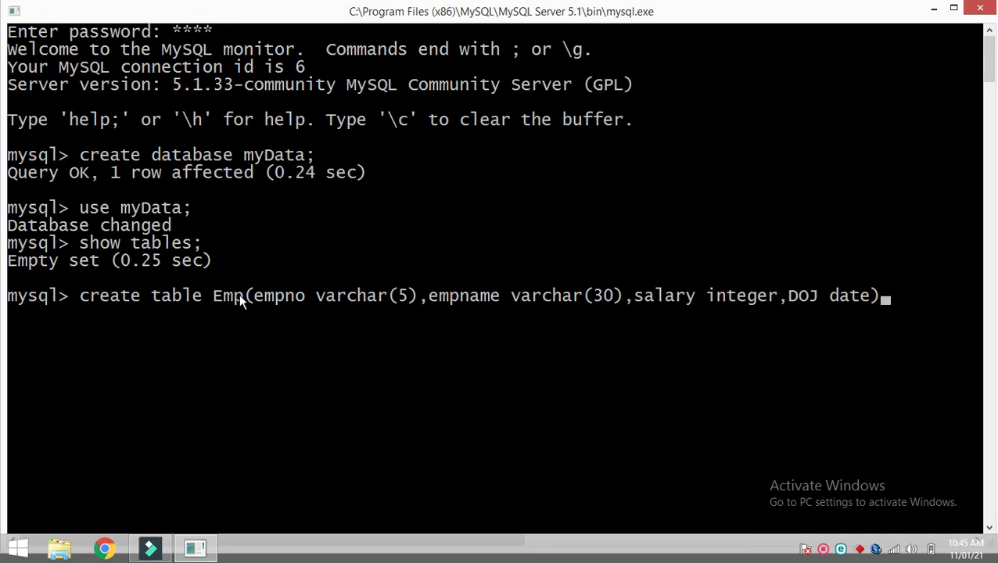
mouse_move(884, 291)
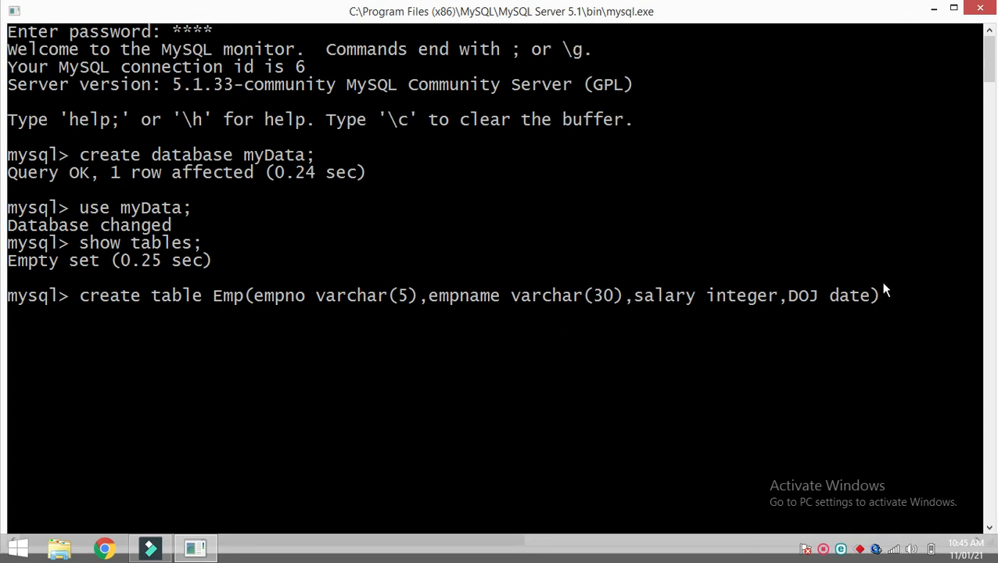
text(;)
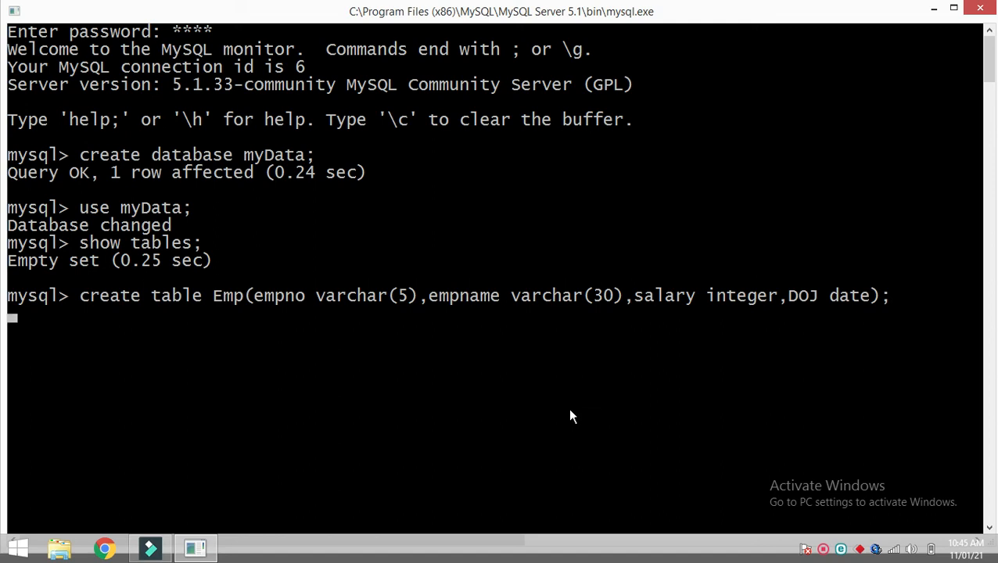
key(Return)
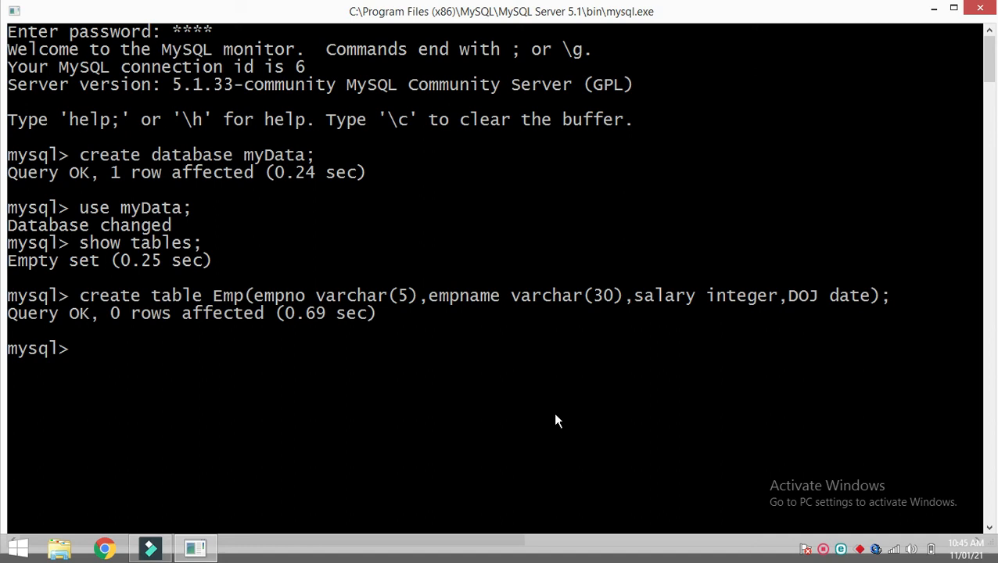
mouse_move(550, 422)
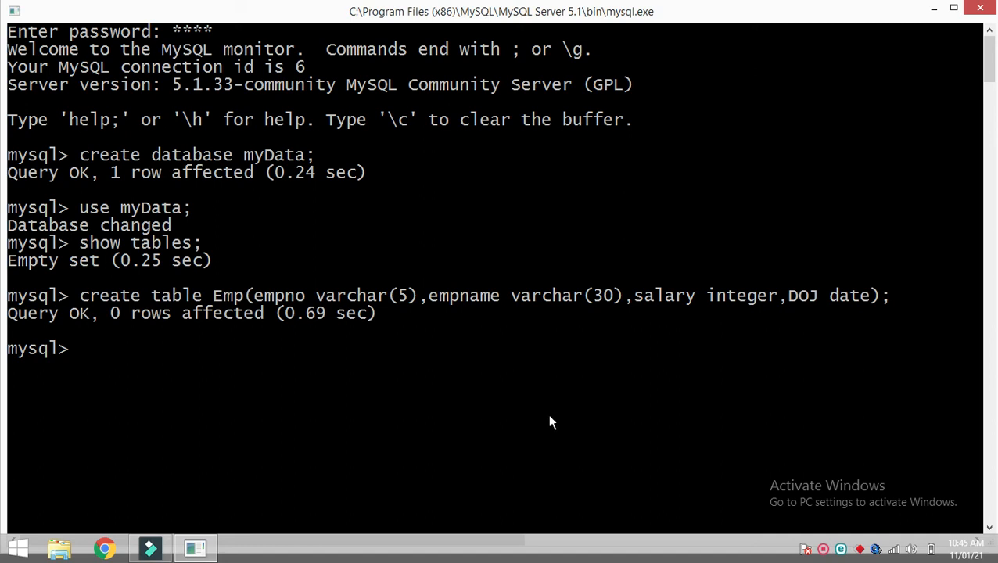
mouse_move(527, 355)
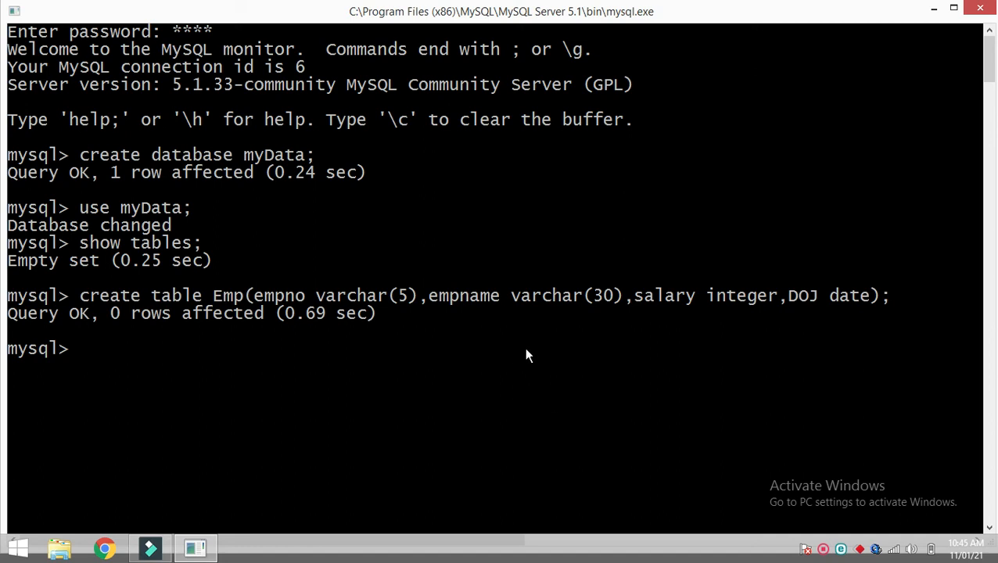
mouse_move(414, 373)
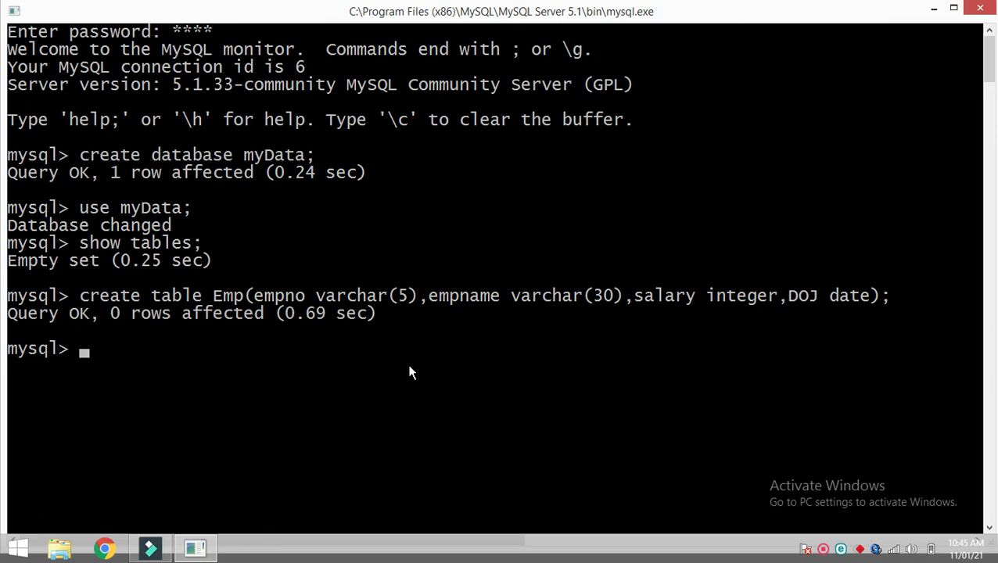
mouse_move(408, 371)
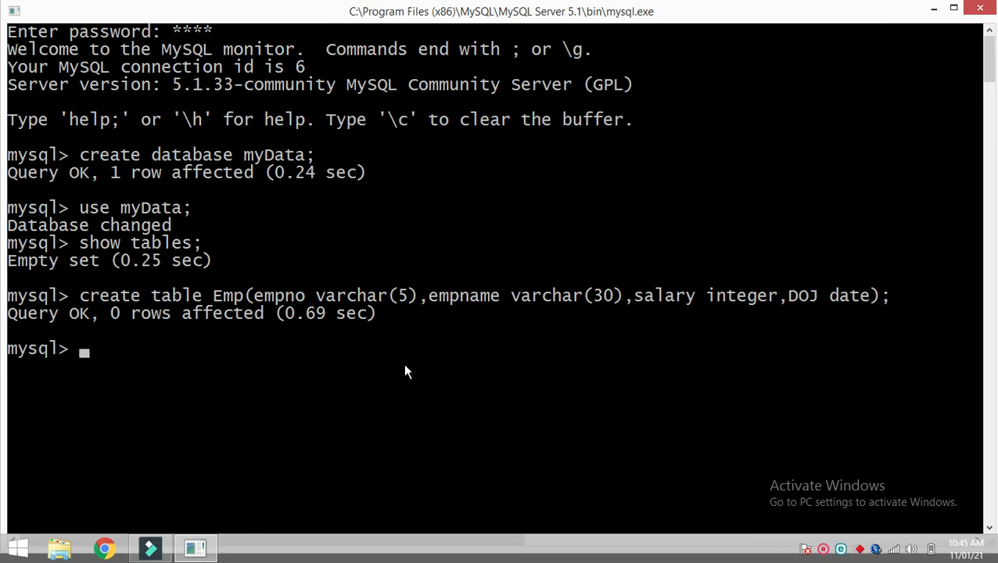
mouse_move(404, 370)
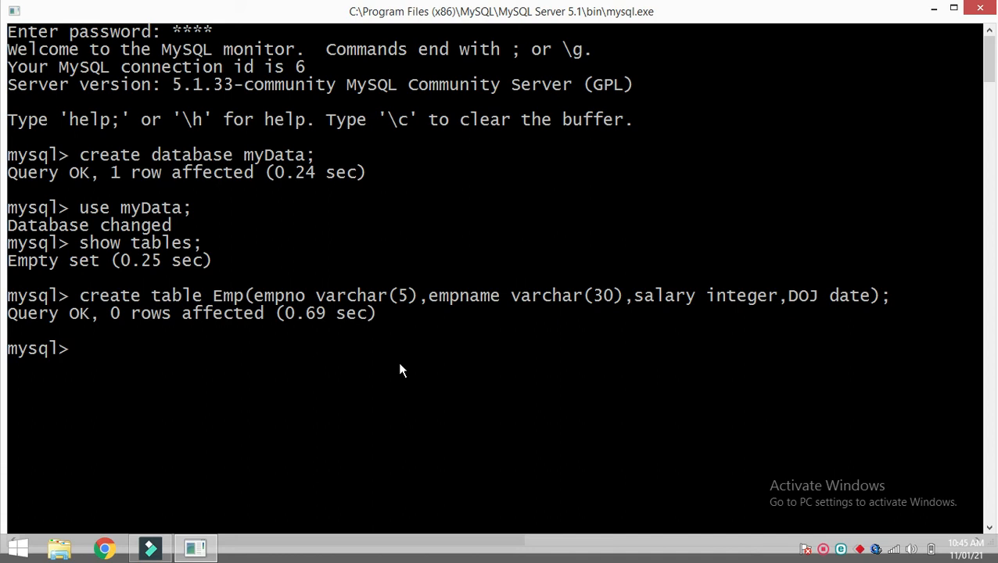
Run 'Desc emp;' to list the Emp table's four columns and types.
text(Desc)
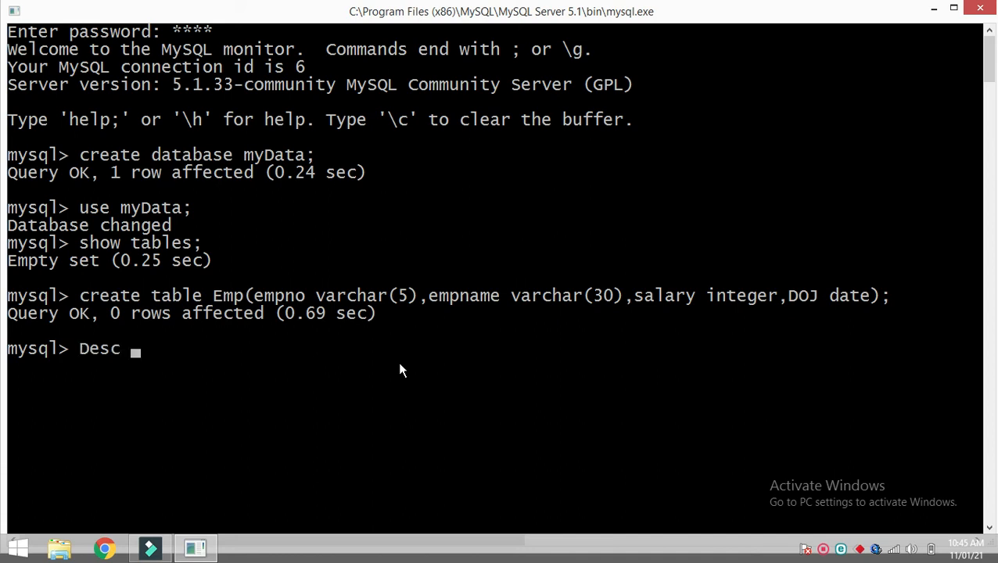
text(e)
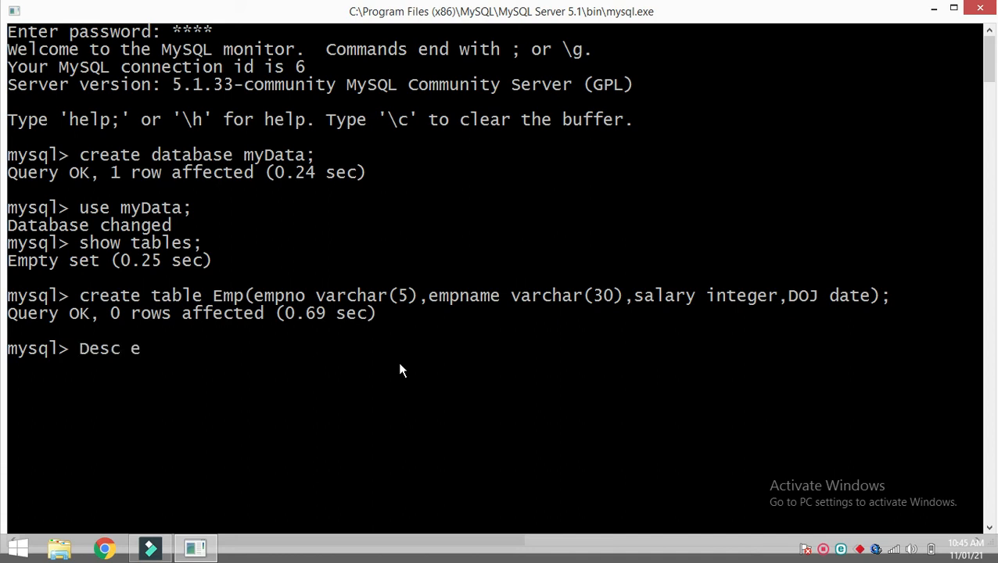
text(mp;)
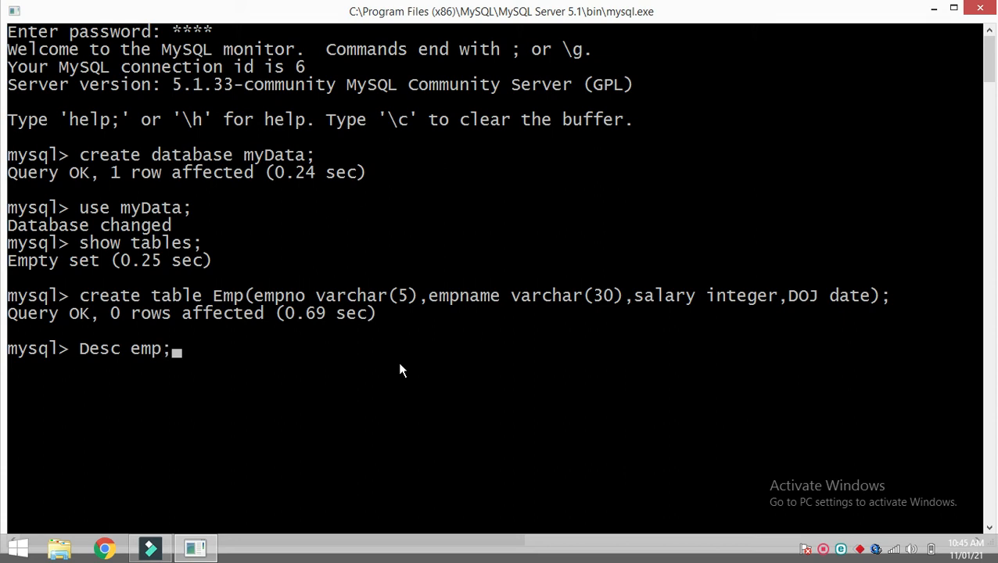
key(Return)
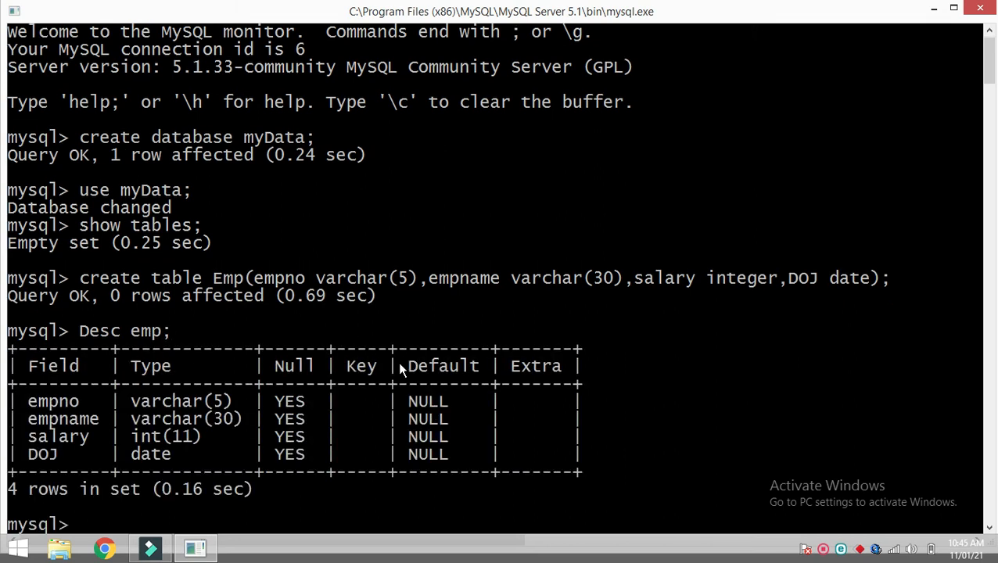
mouse_move(442, 424)
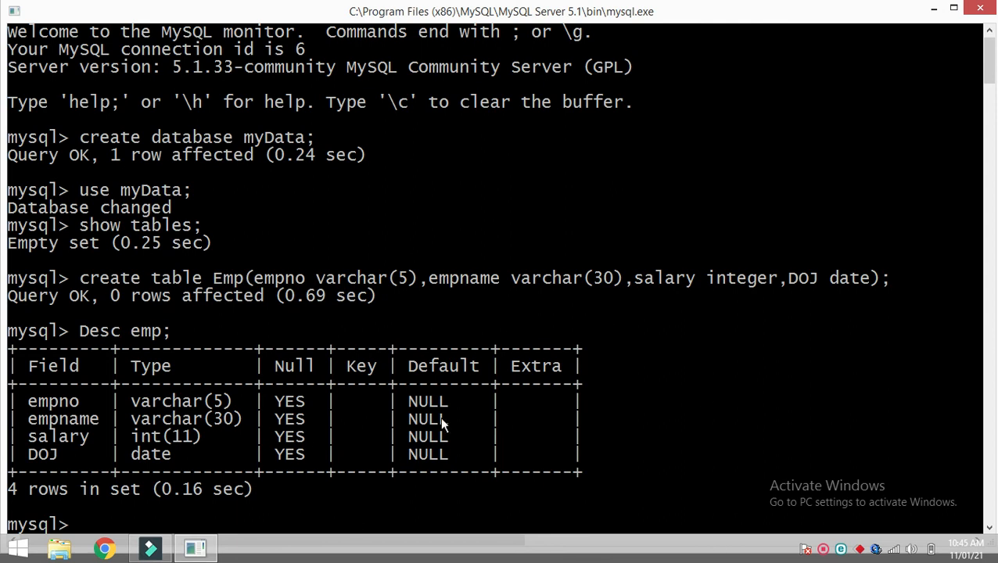
mouse_move(492, 468)
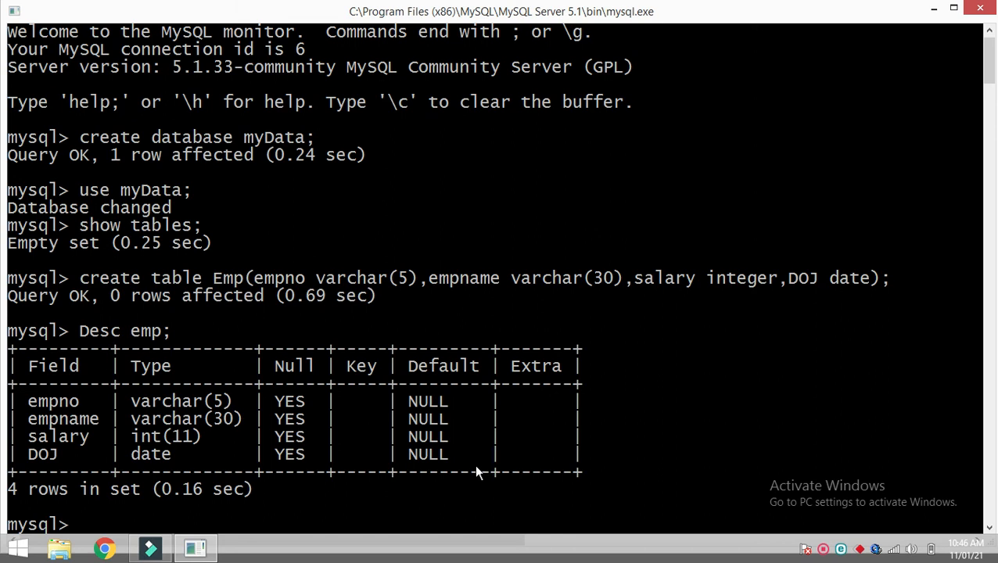
text(insert)
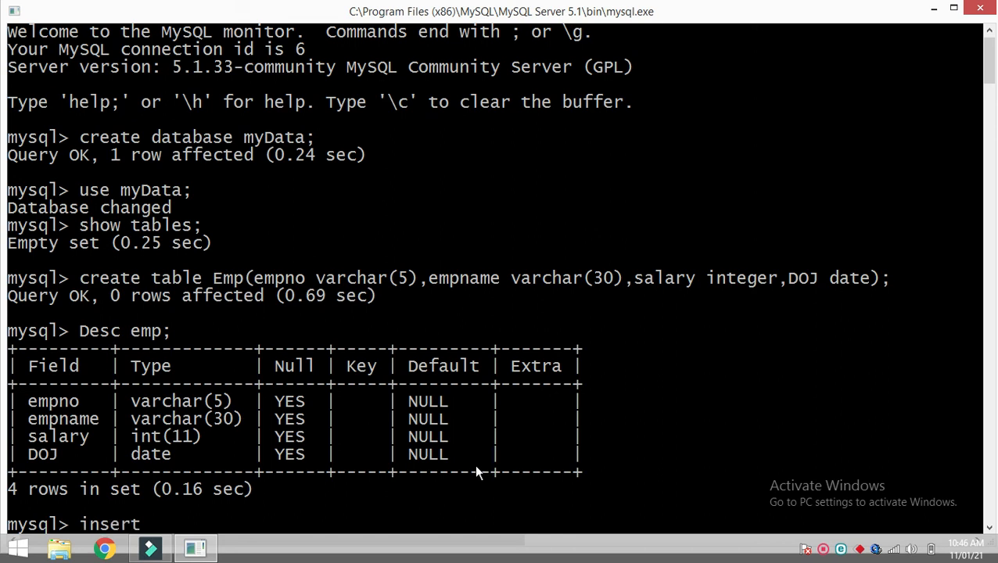
Type the opening "insert into emp values('" of the INSERT statement.
text(into)
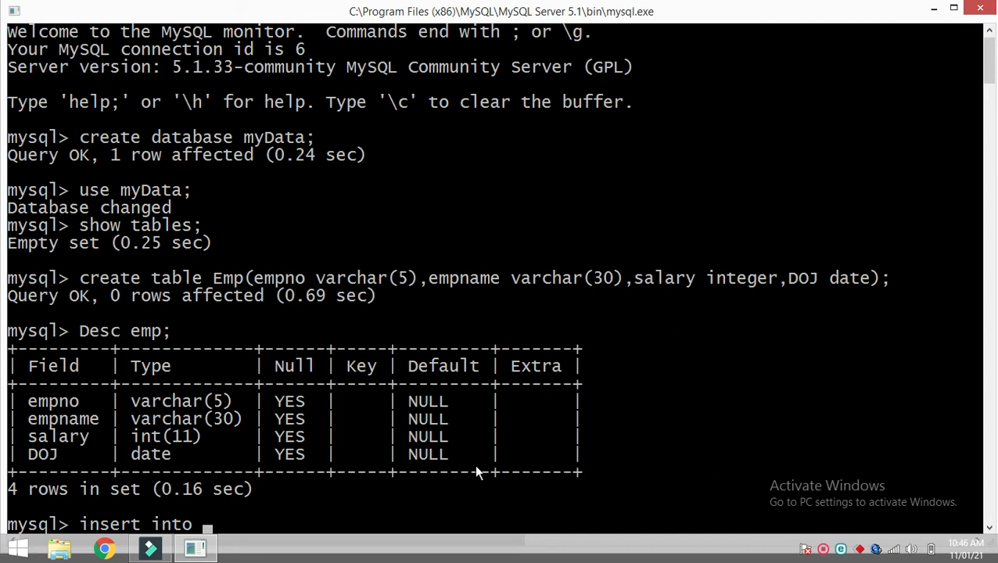
text(emp)
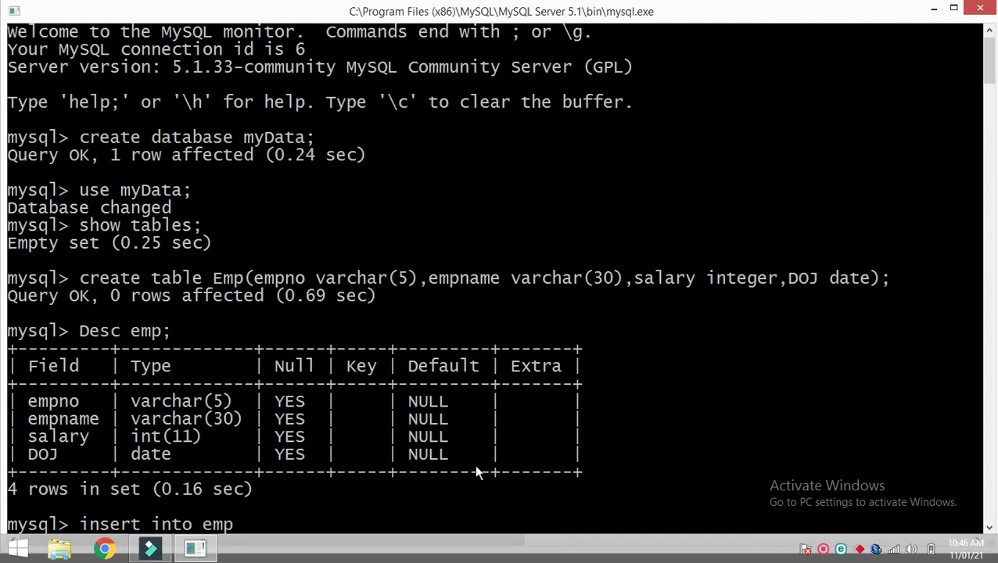
text(valu)
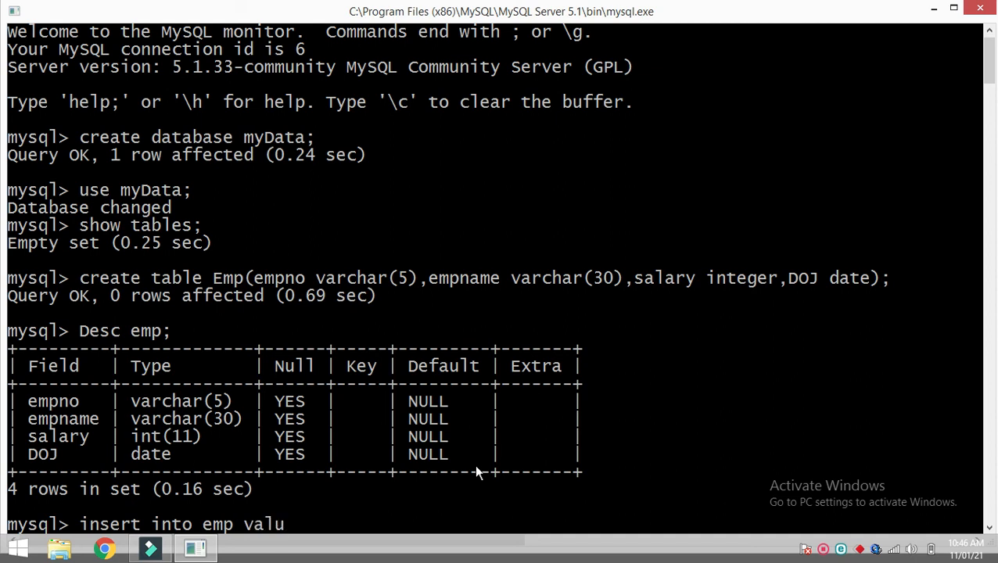
text(es)
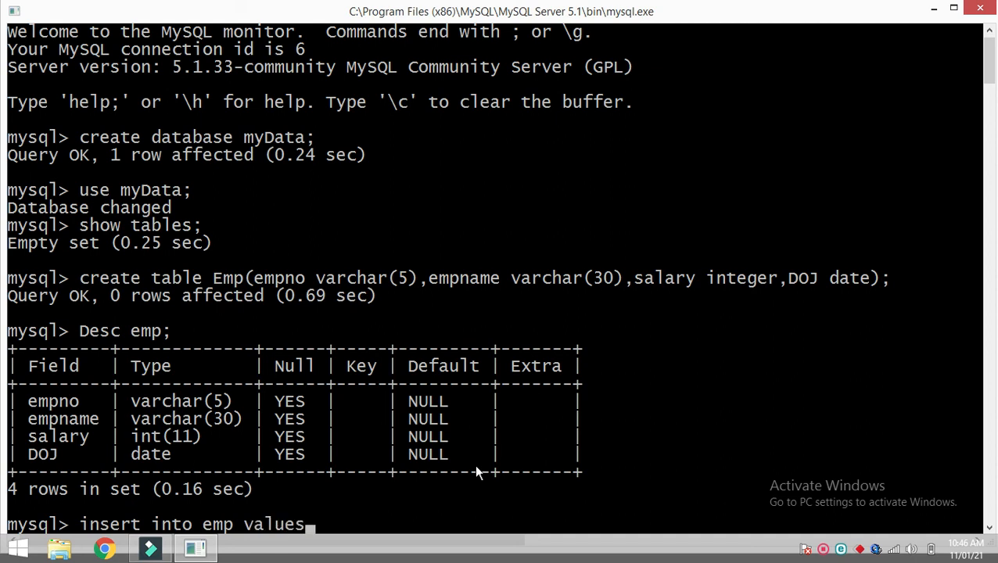
mouse_move(471, 475)
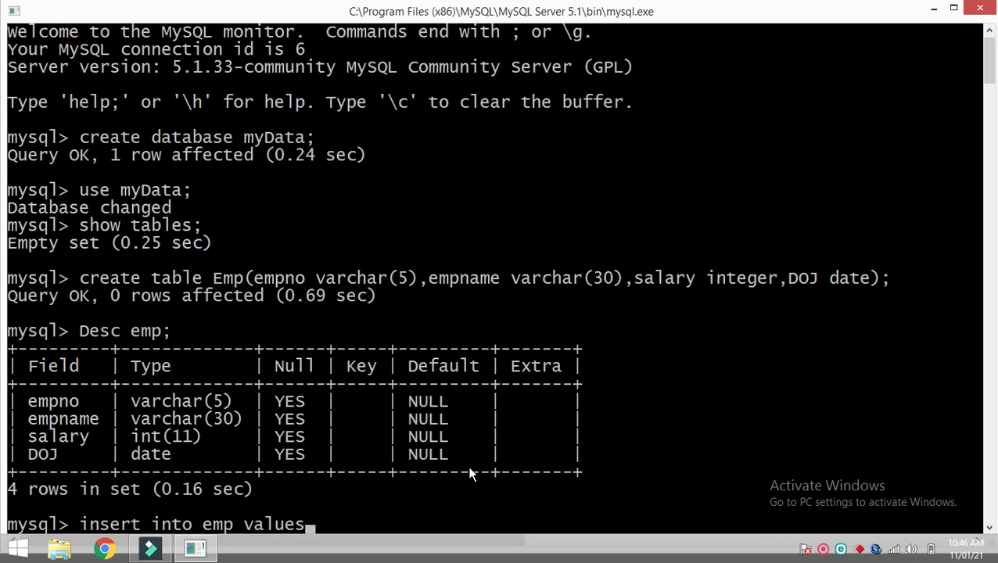
text(()
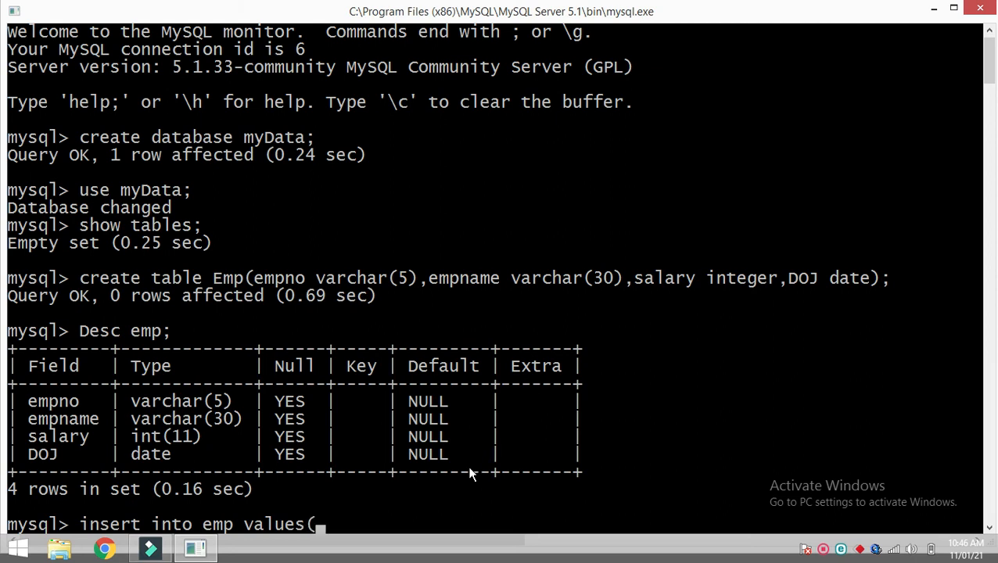
mouse_move(116, 425)
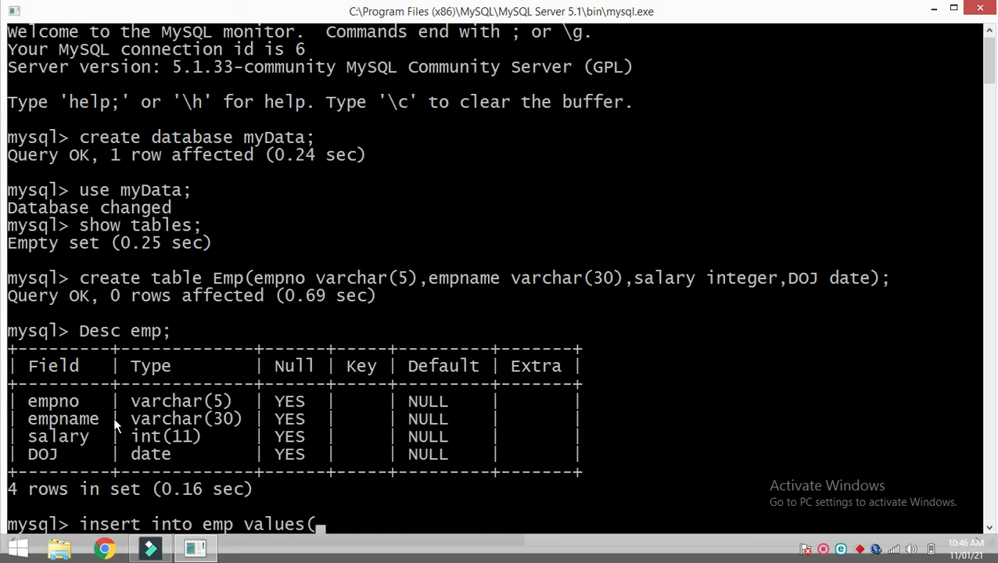
text(')
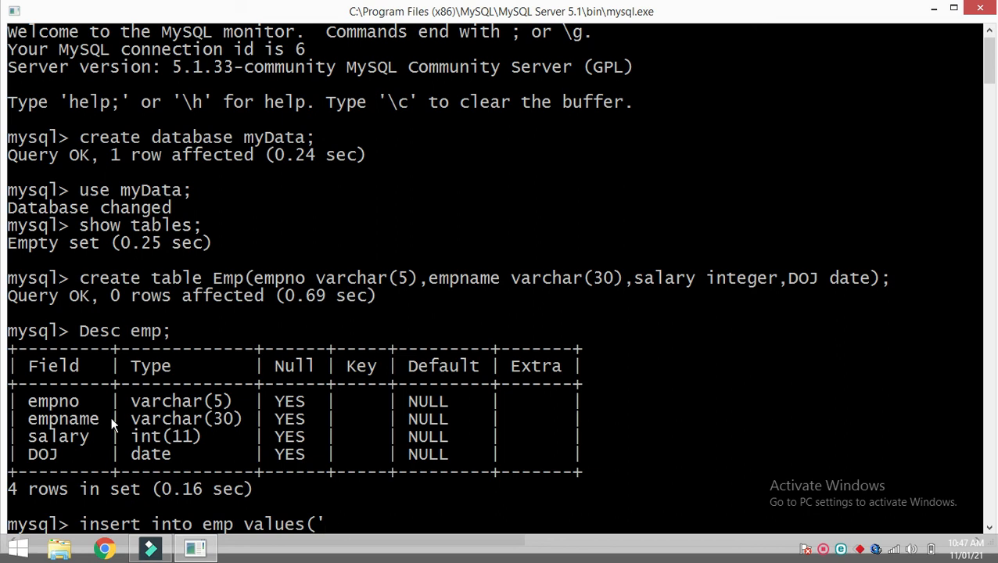
Insert the row 'E101', 'Rahul', 20000, '2021-01-11' into emp.
text(E101)
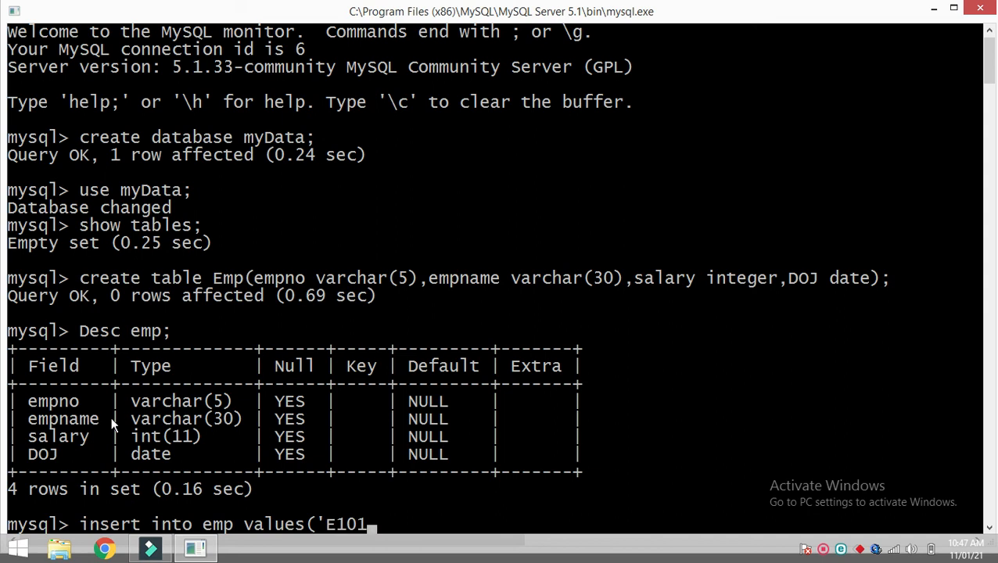
text(')
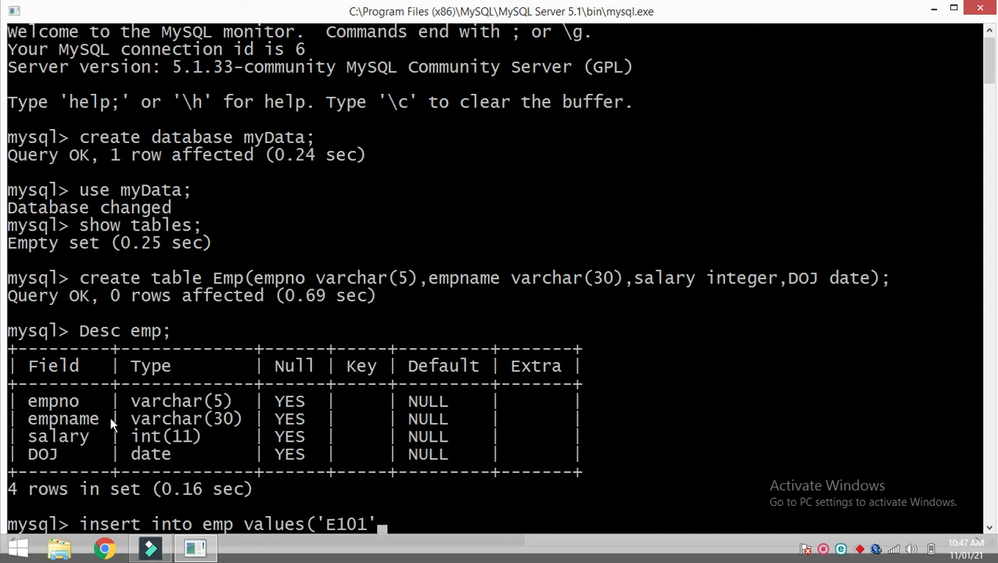
text(,)
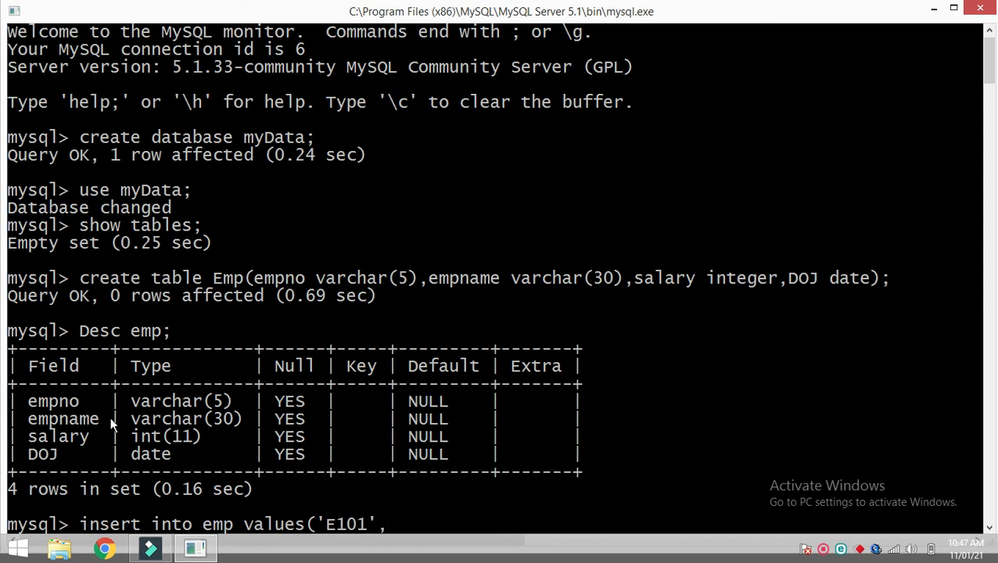
text(,')
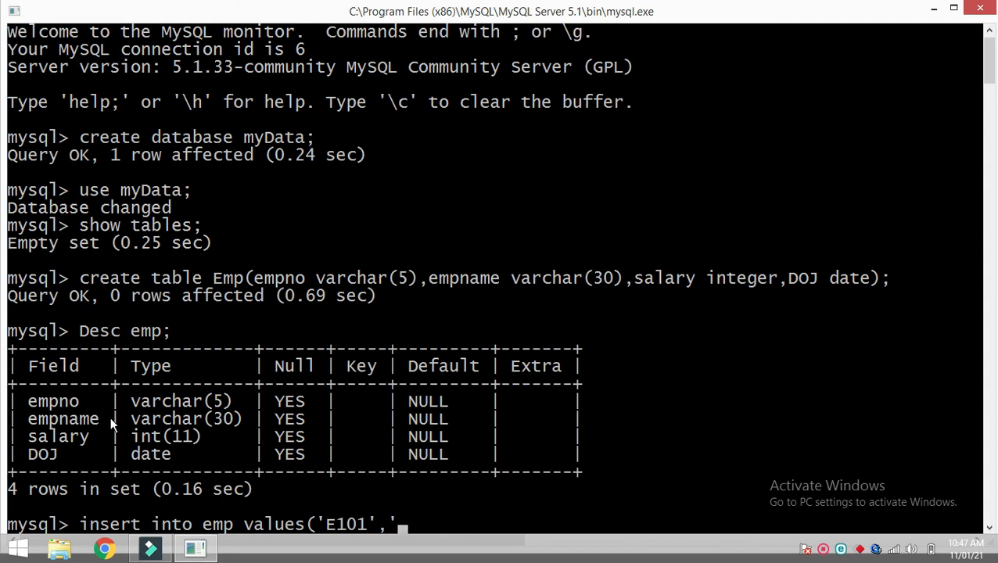
text(Rahu)
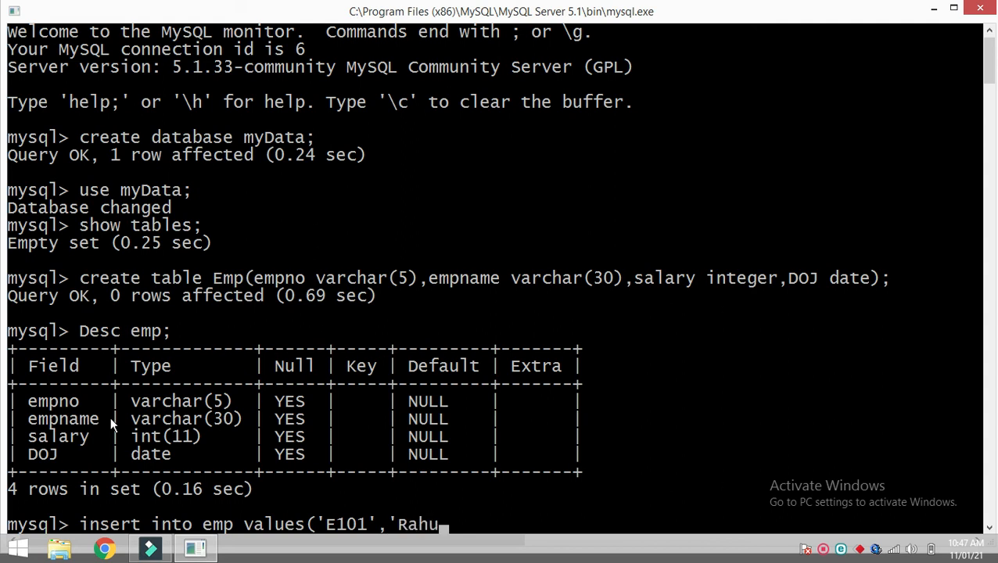
text(l',)
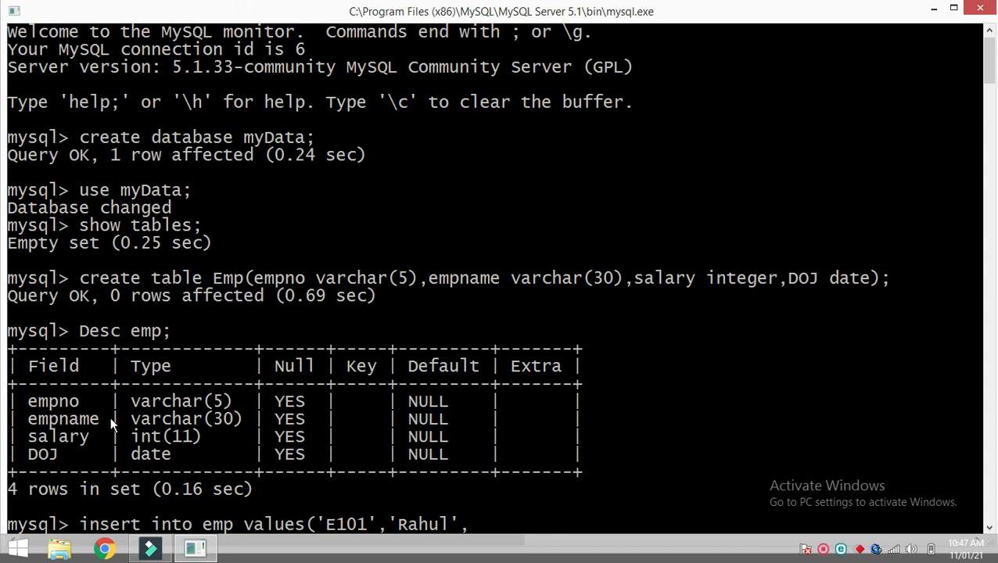
text(20000,)
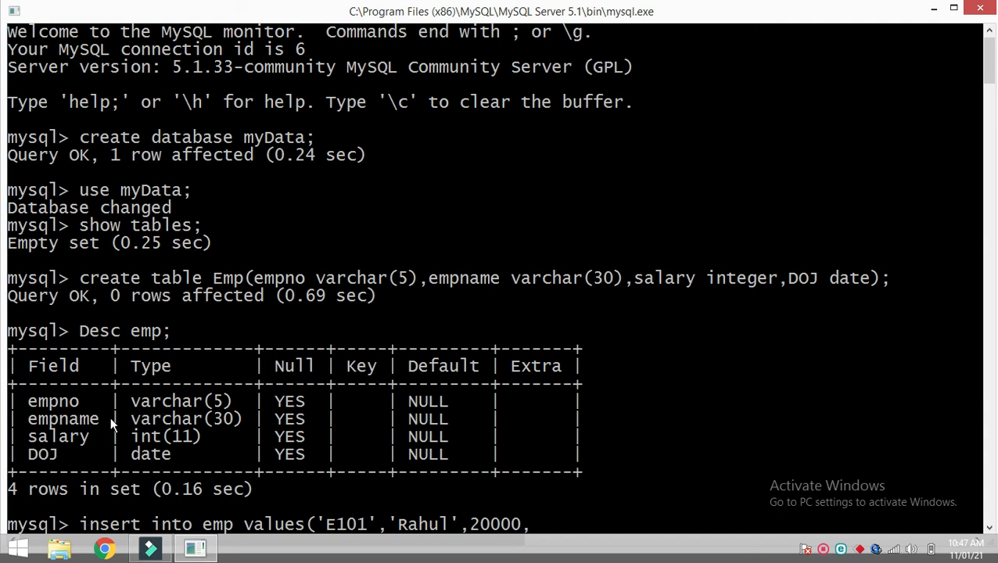
text(')
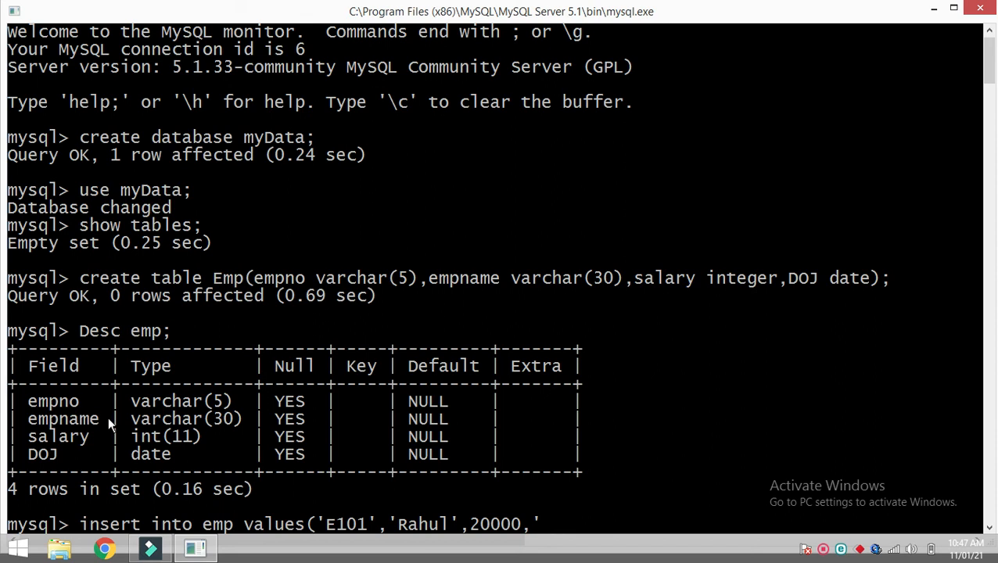
text(2021)
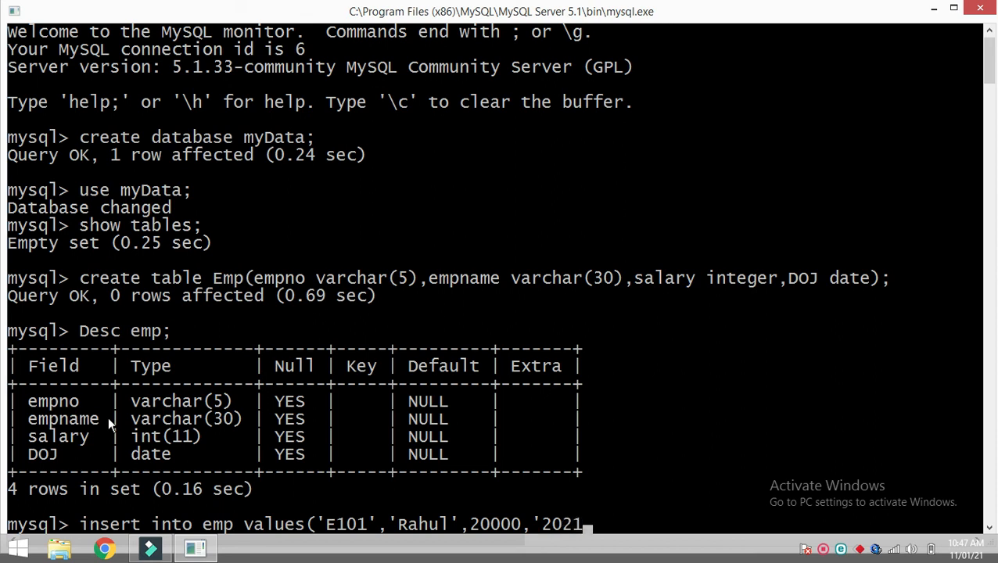
text(-)
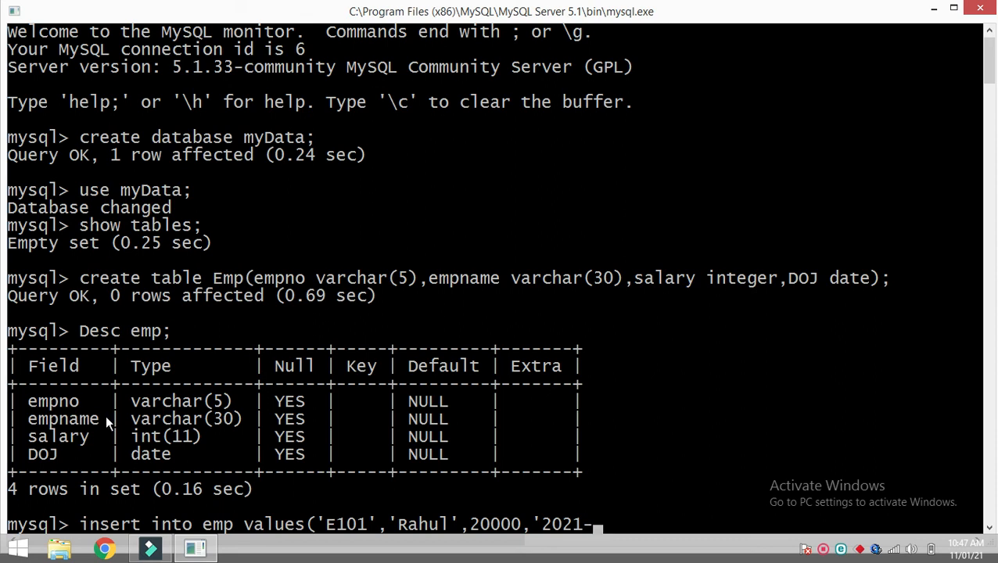
text(01)
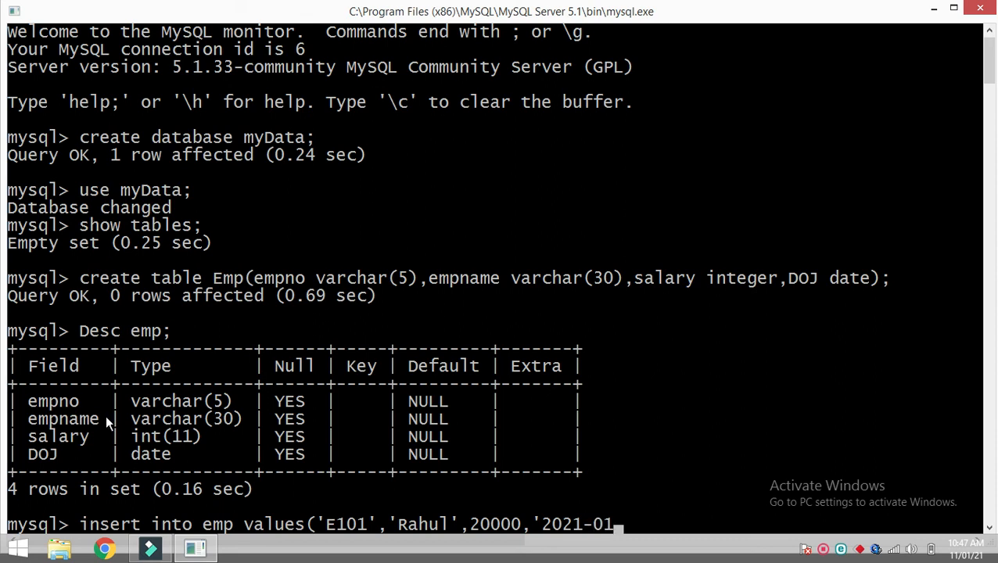
text(-)
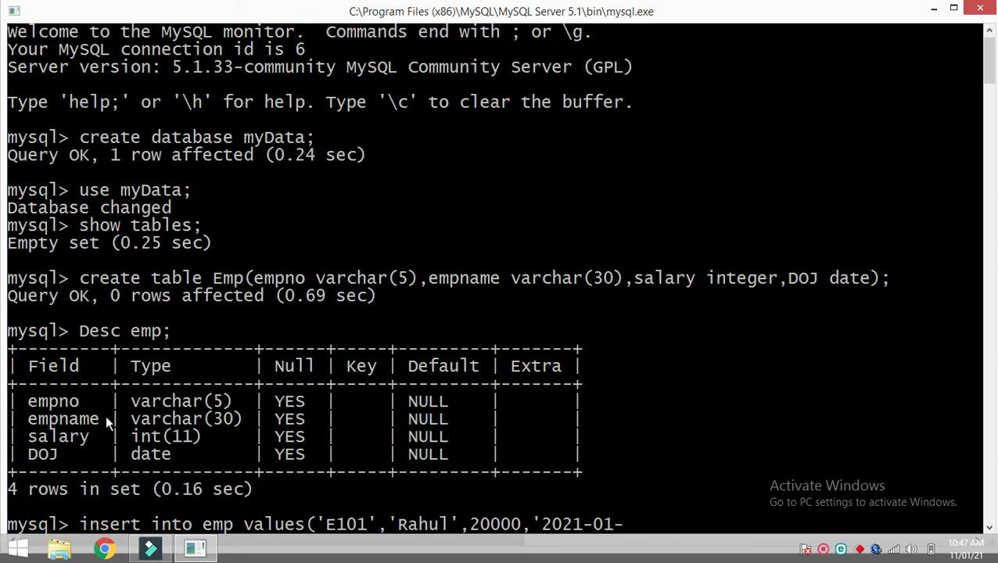
text(11)
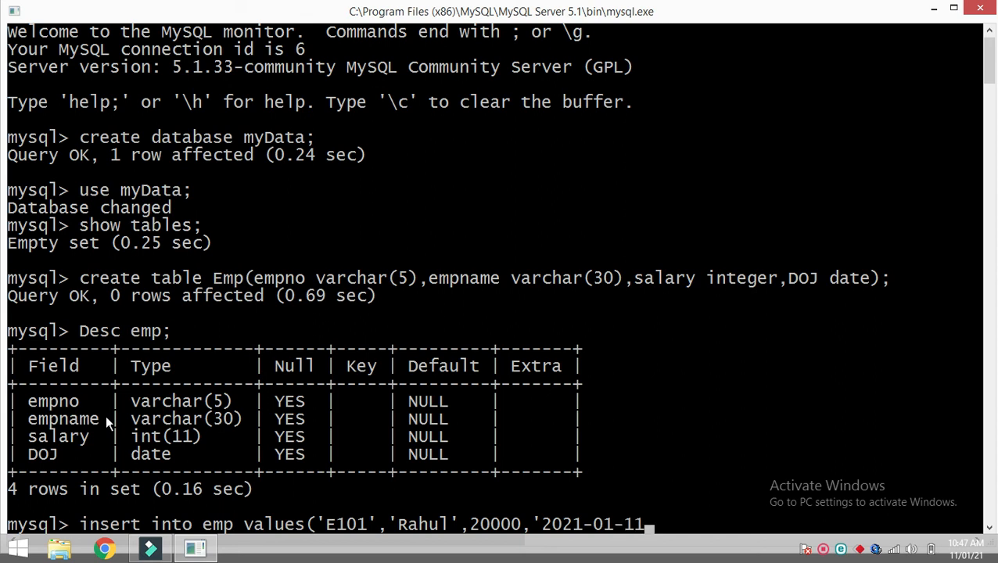
text(')
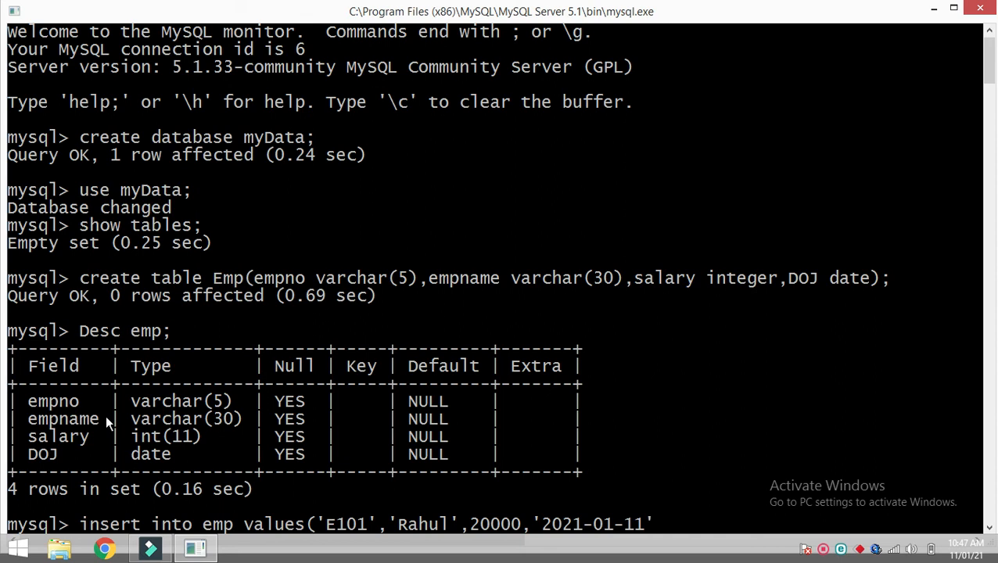
text())
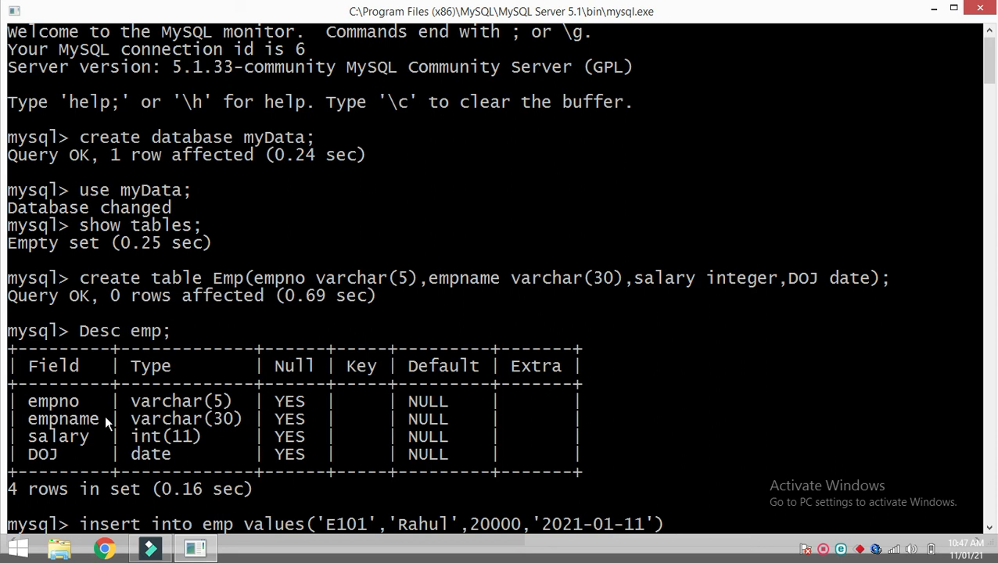
key(Return)
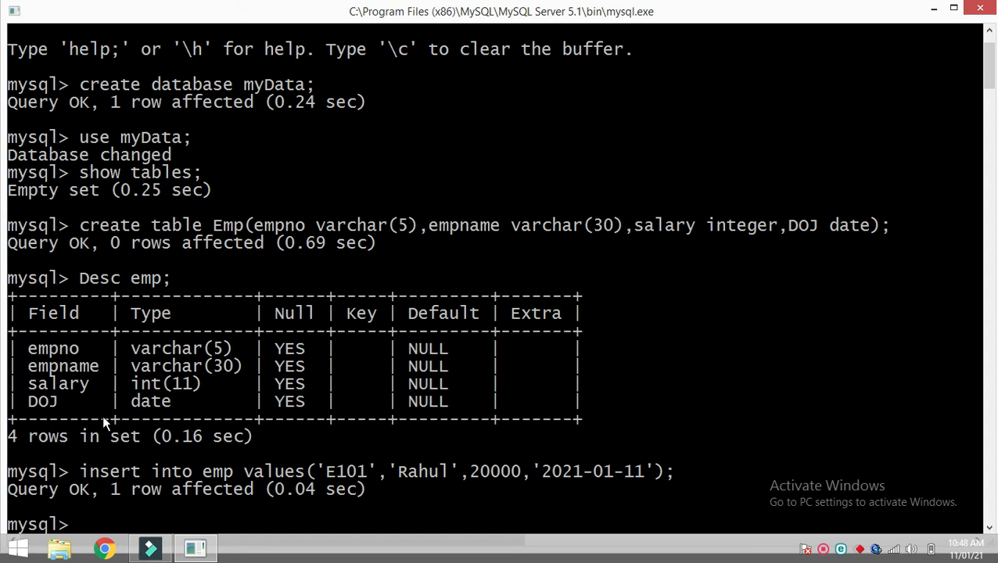
Query 'Select * from emp;' to show the single E101 Rahul row.
text(S)
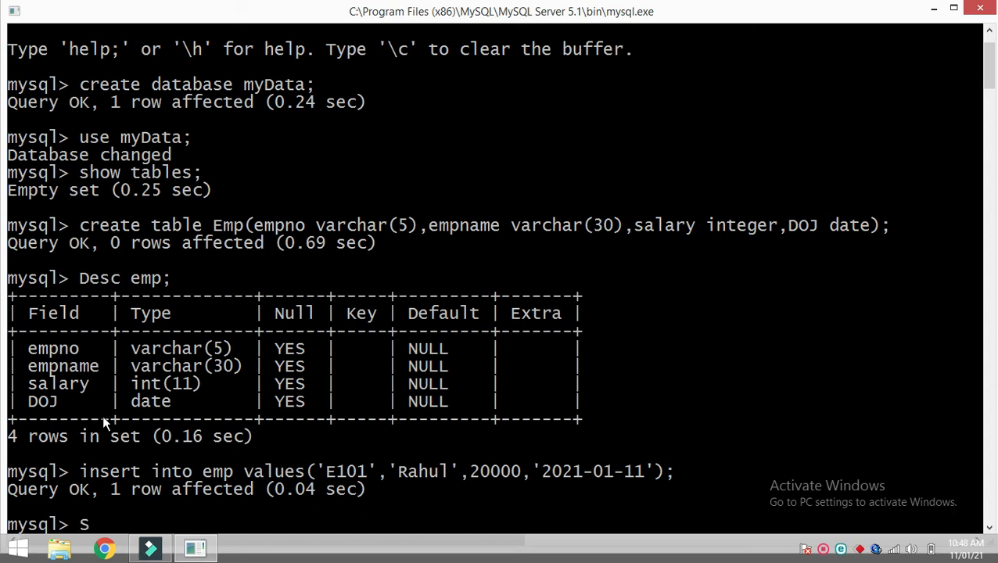
text(elect)
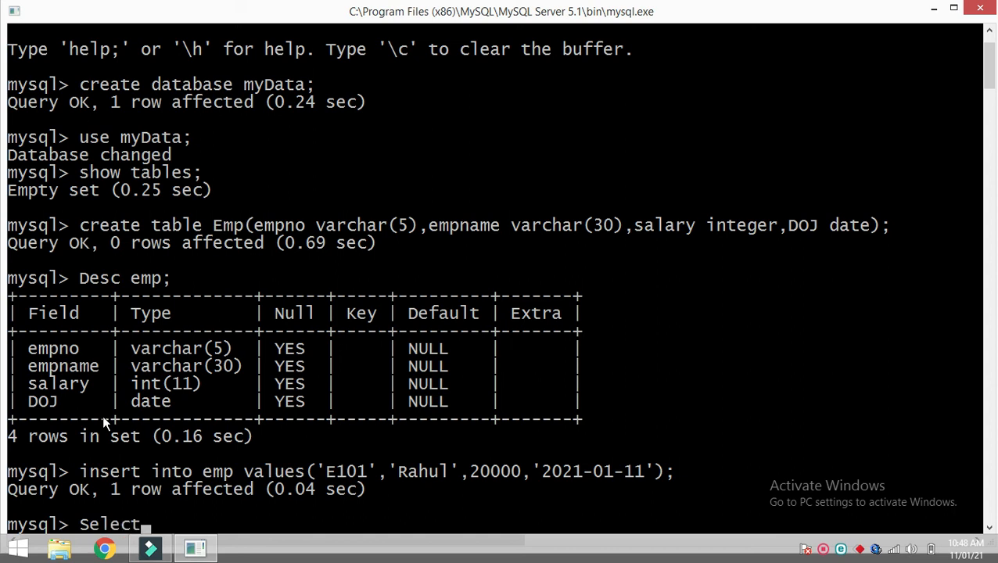
text(*)
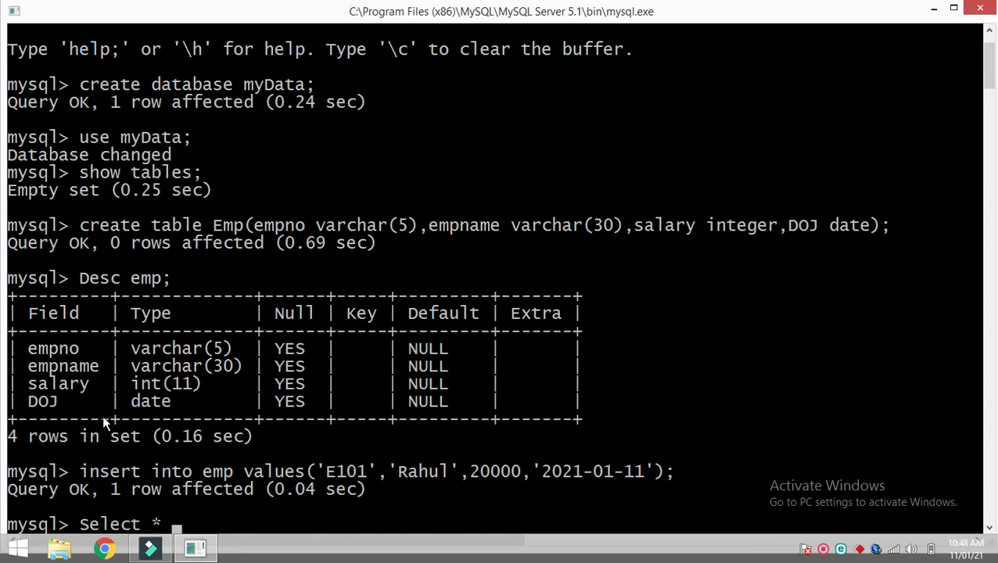
mouse_move(144, 384)
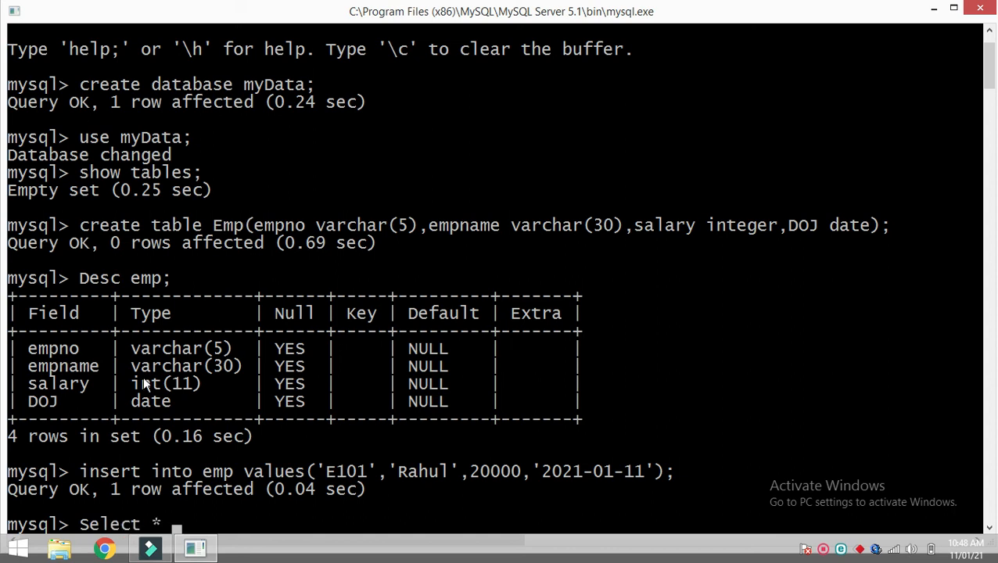
text(f)
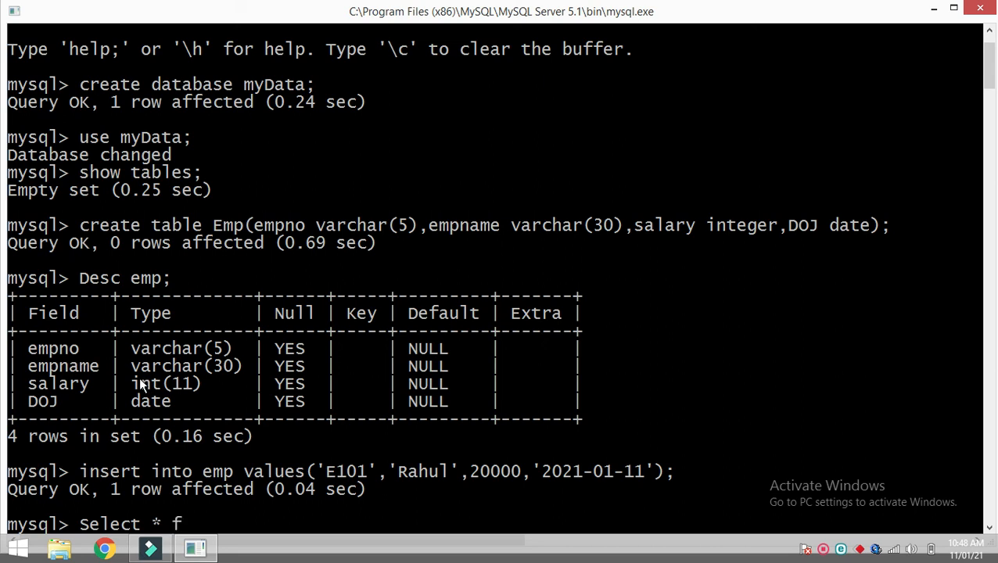
text(rom)
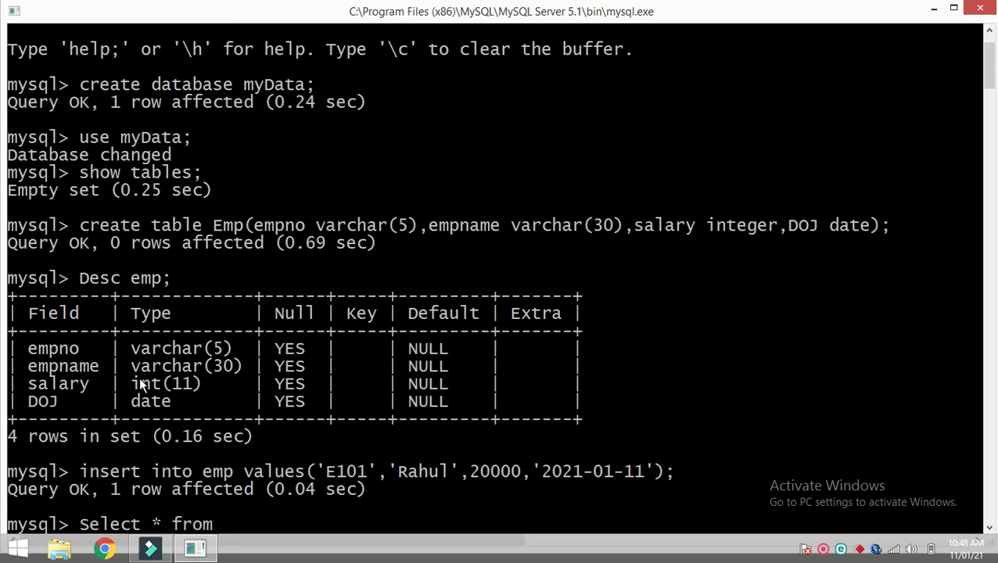
text(emp;)
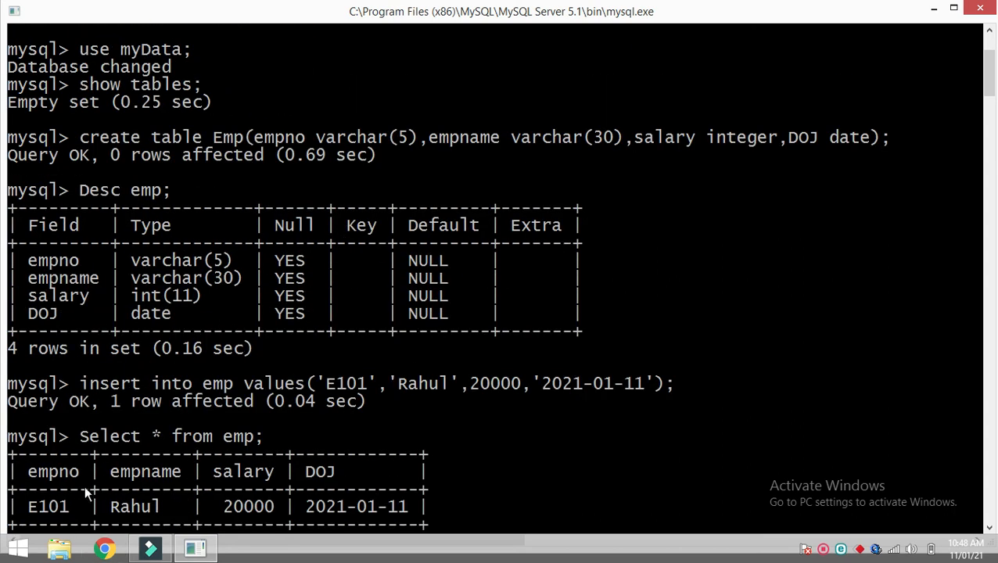
mouse_move(31, 512)
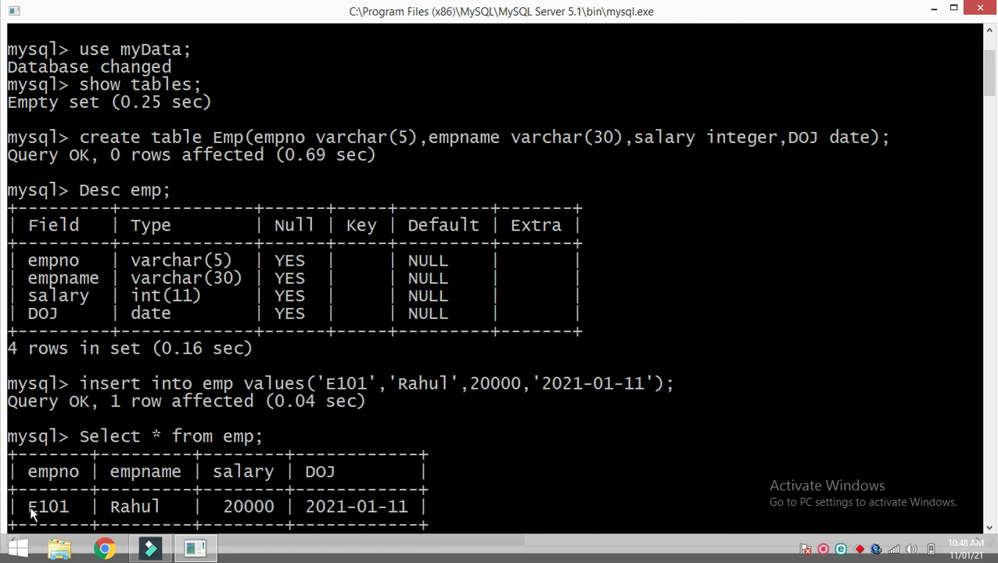
mouse_move(261, 534)
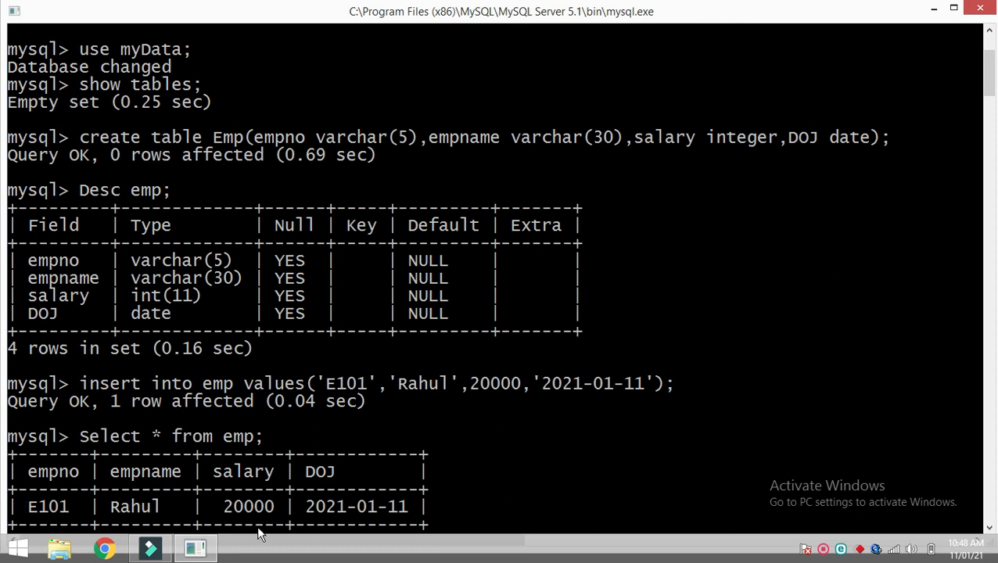